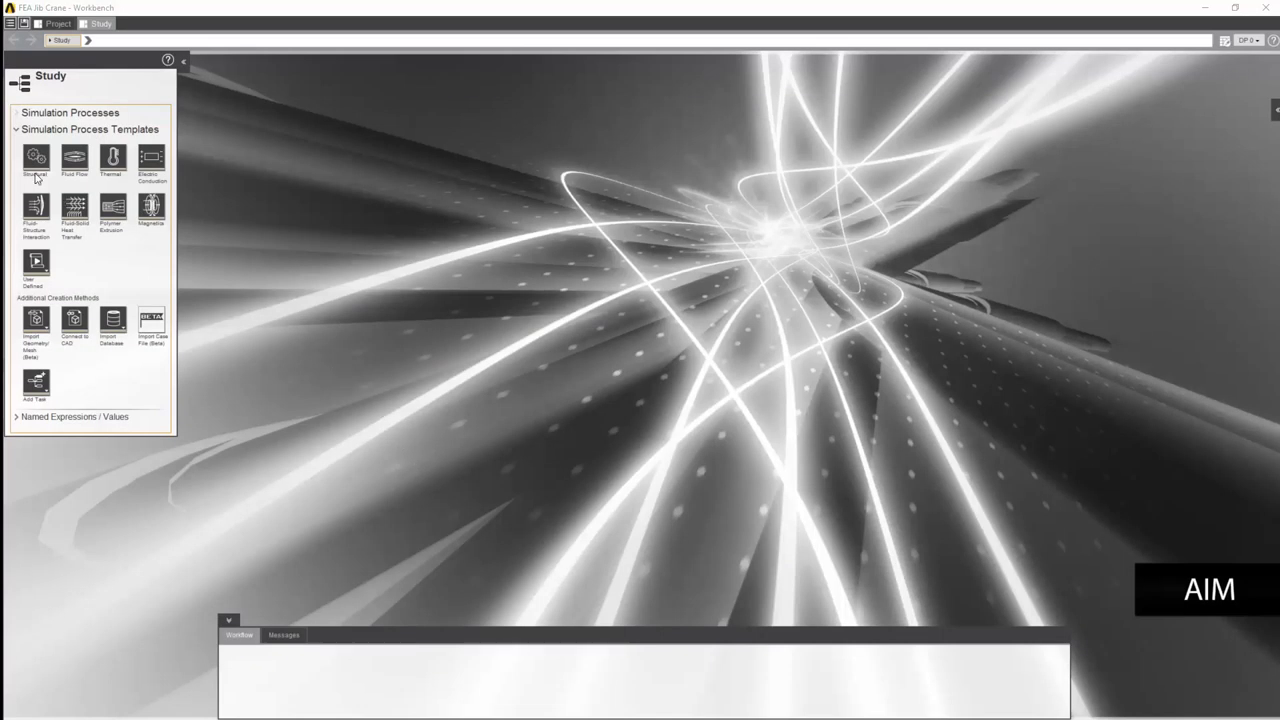
Step: Start a Structural template with geometry from the active CAD session and a static calculation
{"action": "left_click", "coordinate": [36, 160]}
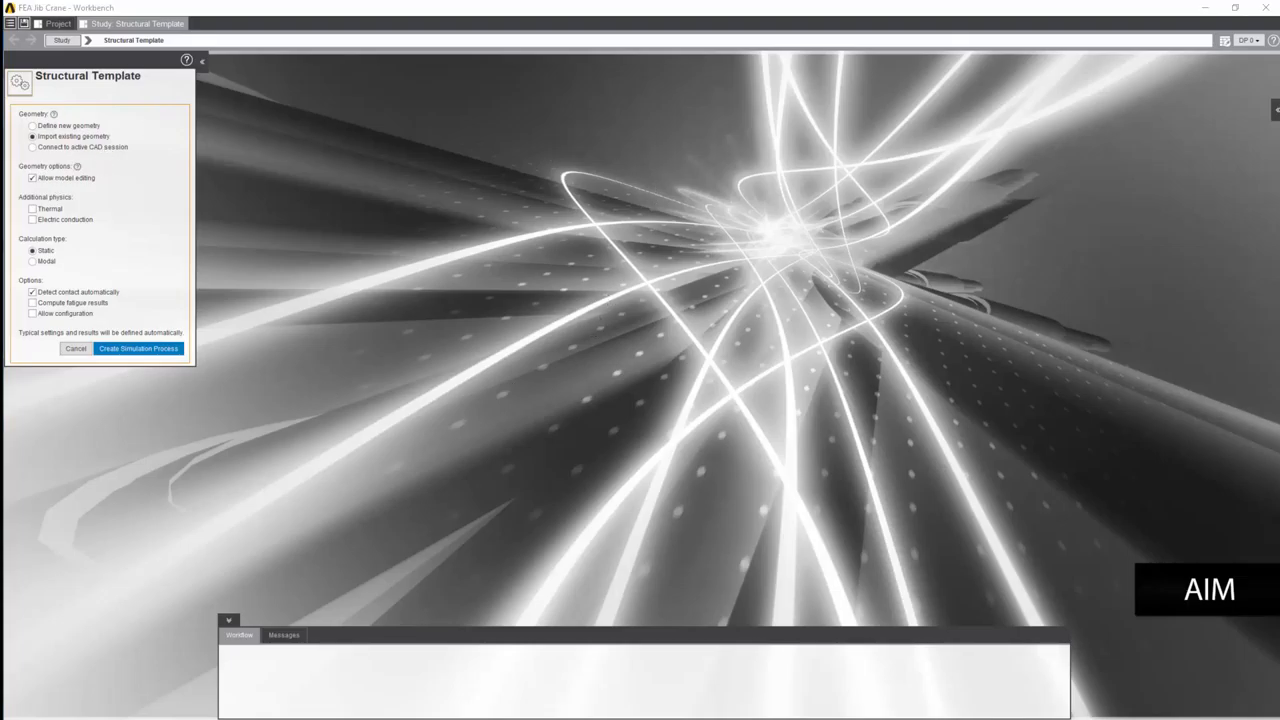
{"action": "left_click", "coordinate": [138, 348]}
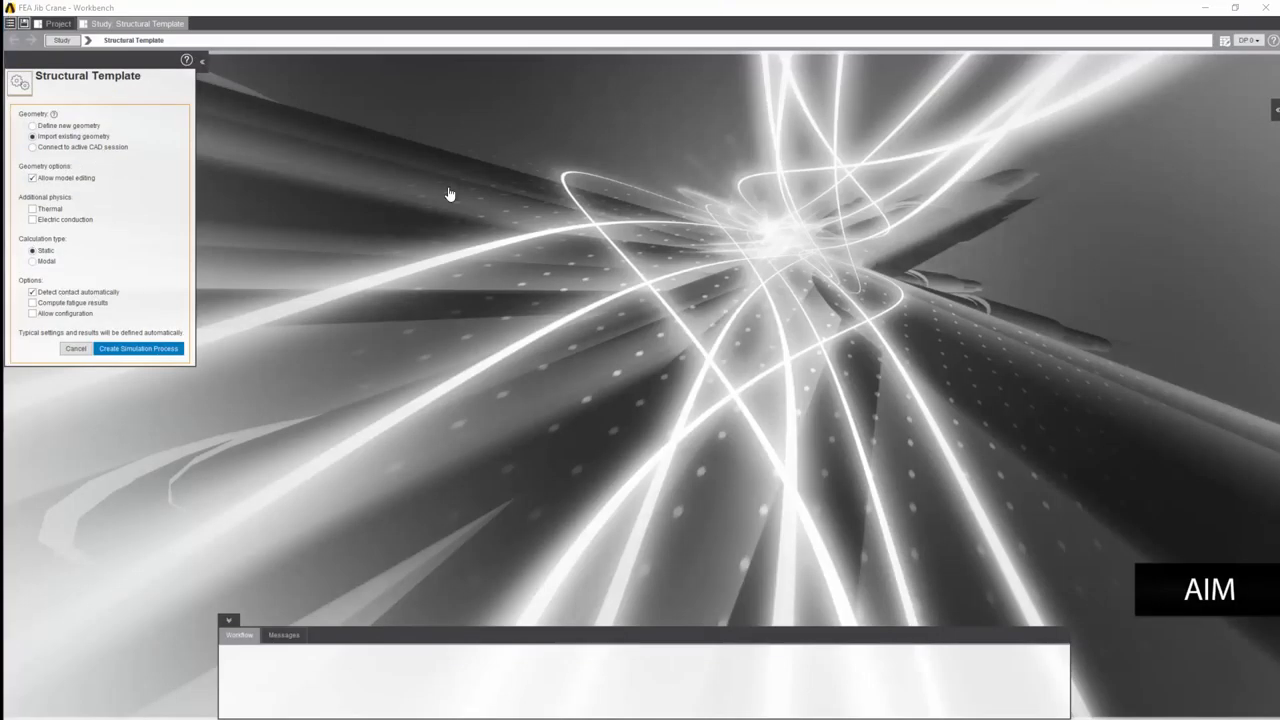
{"action": "left_click", "coordinate": [32, 148]}
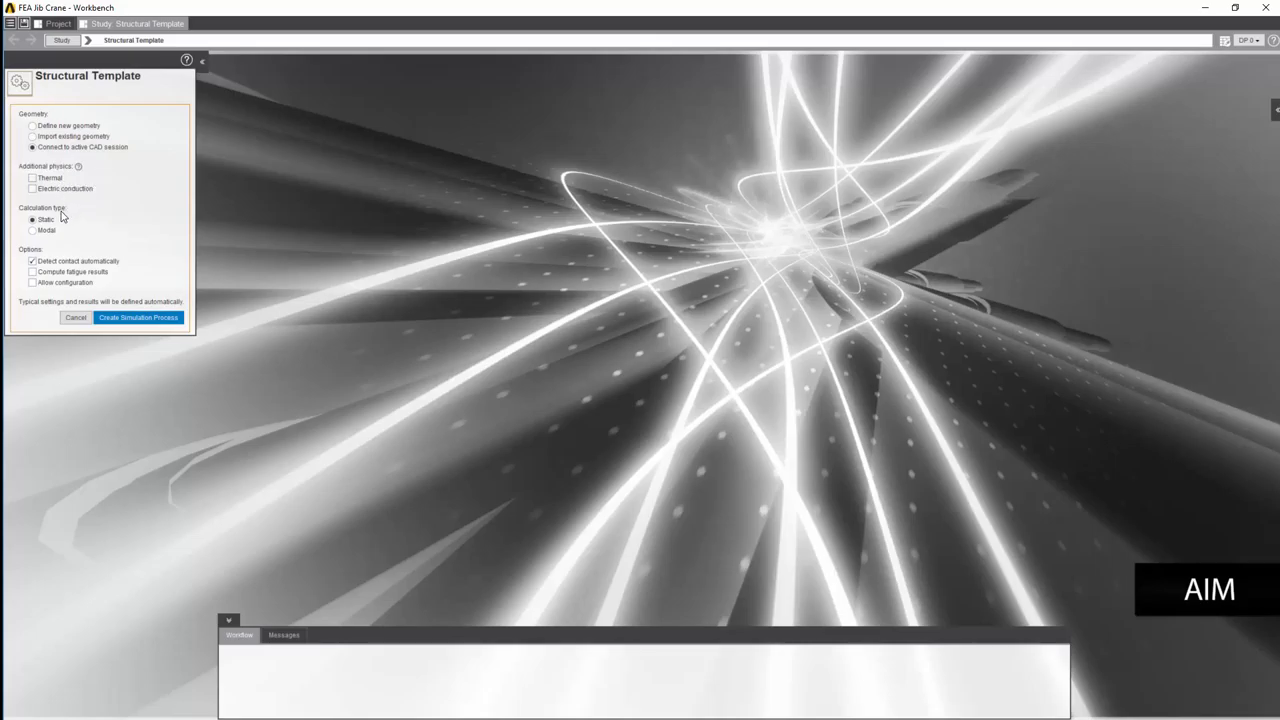
{"action": "left_click", "coordinate": [138, 316]}
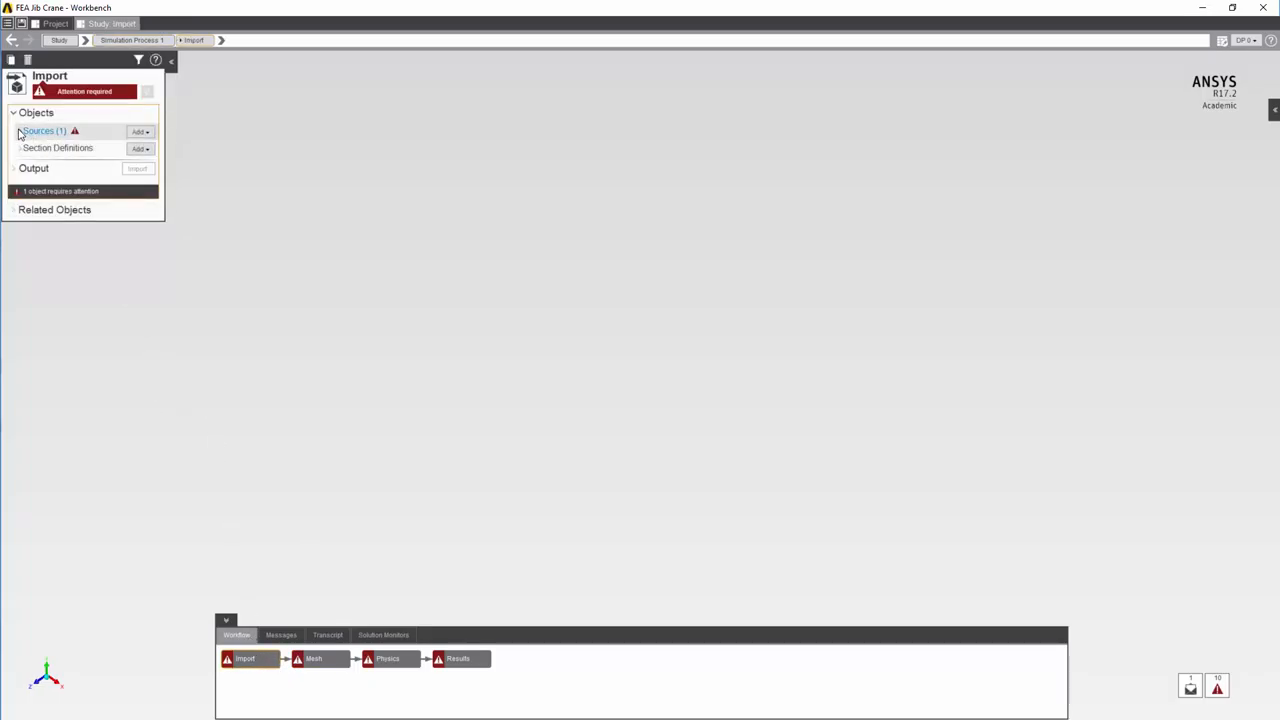
Step: Bring the crane geometry in through Geometry Import Source 1 of the Import task
{"action": "left_click", "coordinate": [20, 132]}
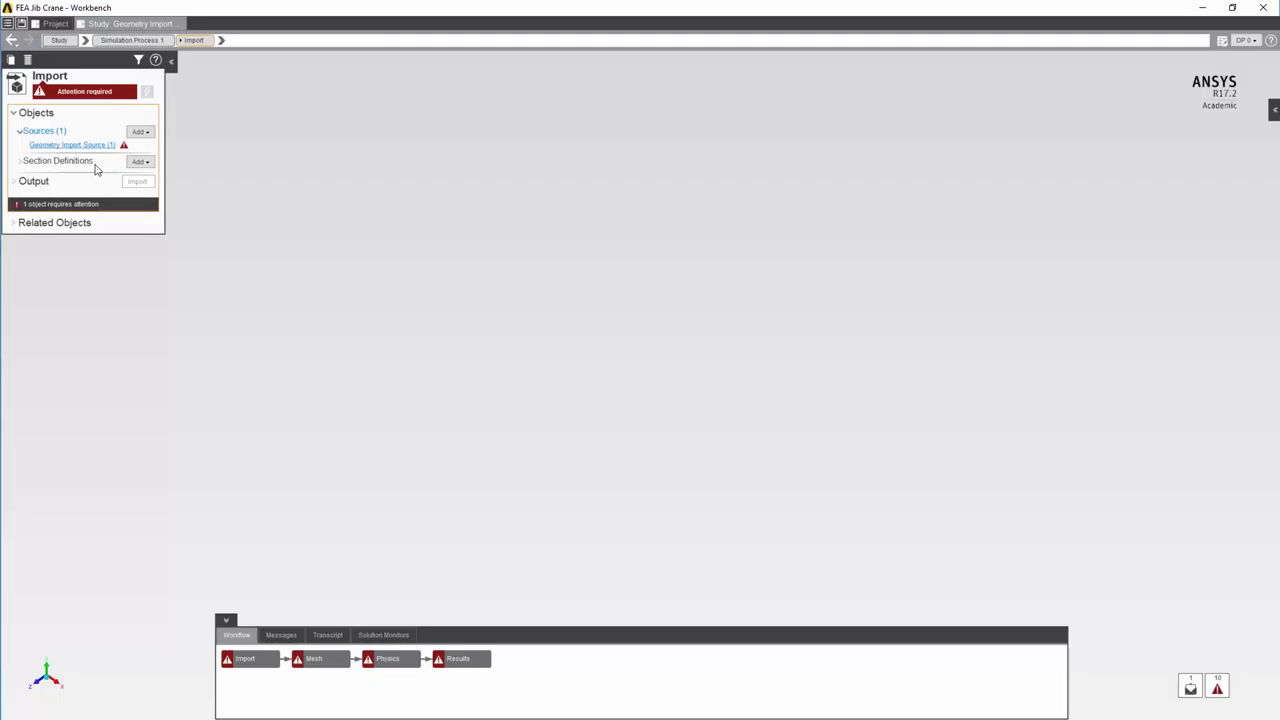
{"action": "left_click", "coordinate": [72, 144]}
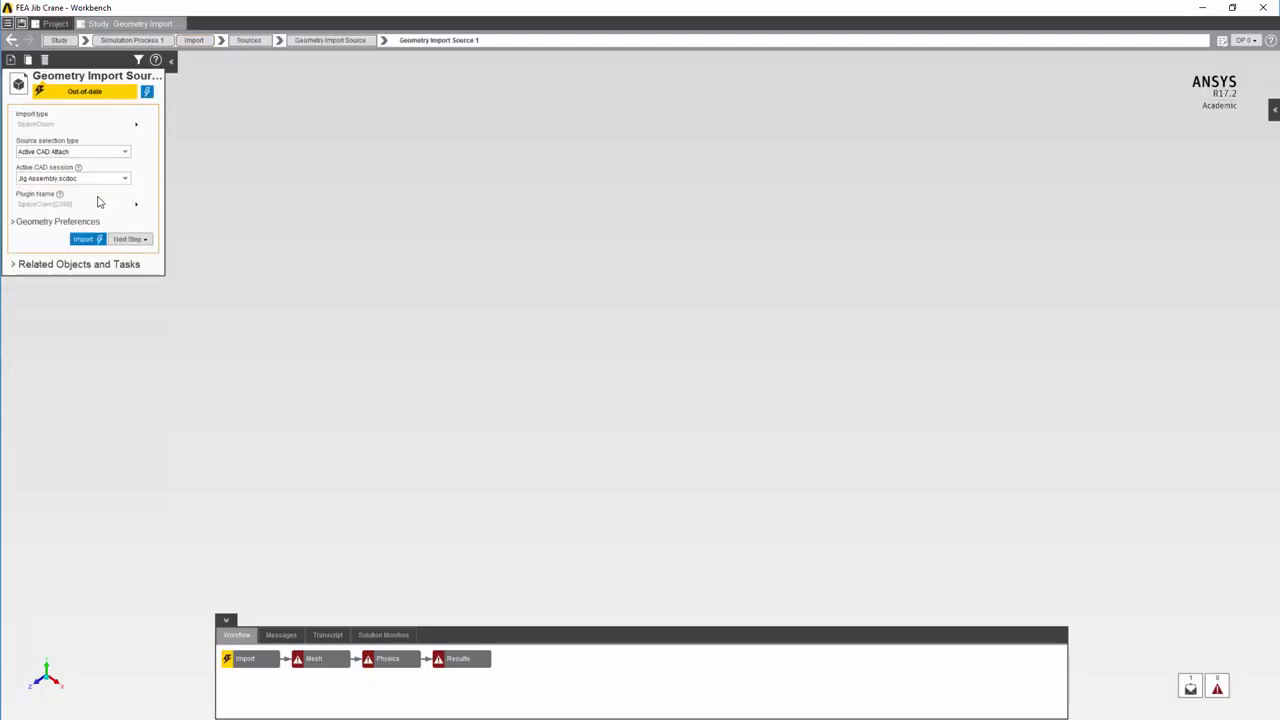
{"action": "left_click", "coordinate": [84, 240]}
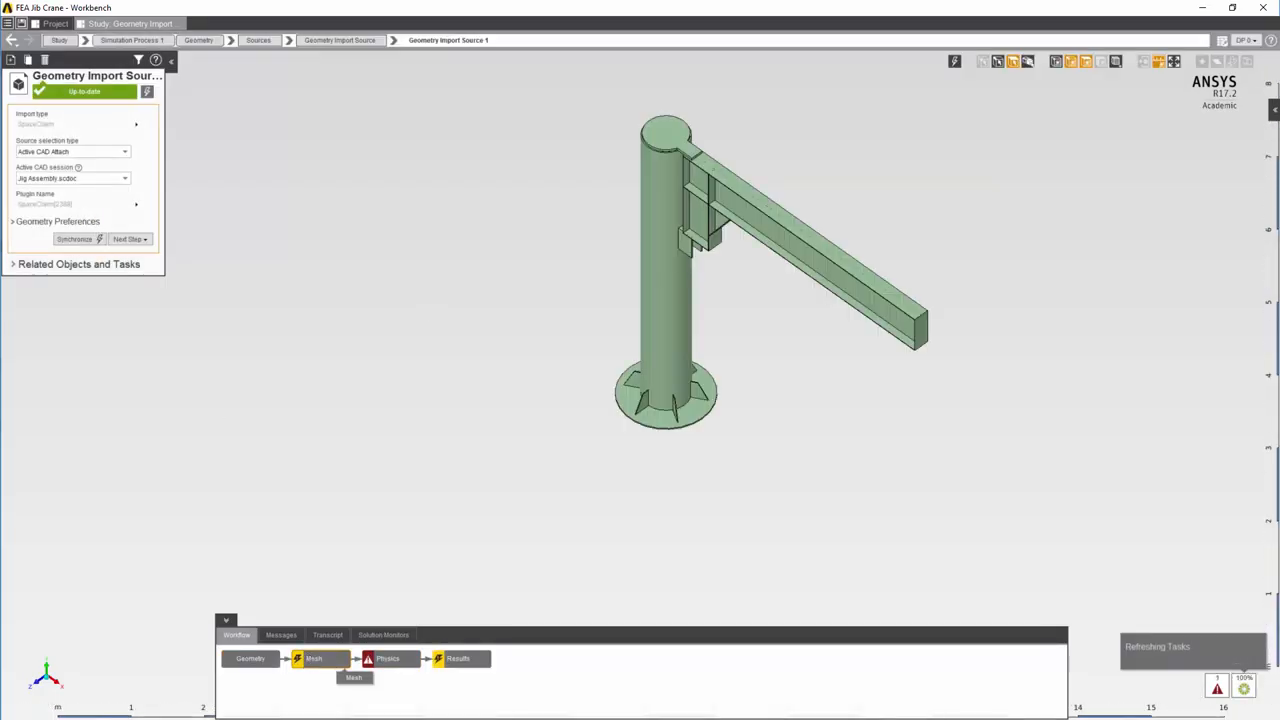
Step: Raise the mesh resolution slider toward High in the Mesh task
{"action": "left_click", "coordinate": [312, 658]}
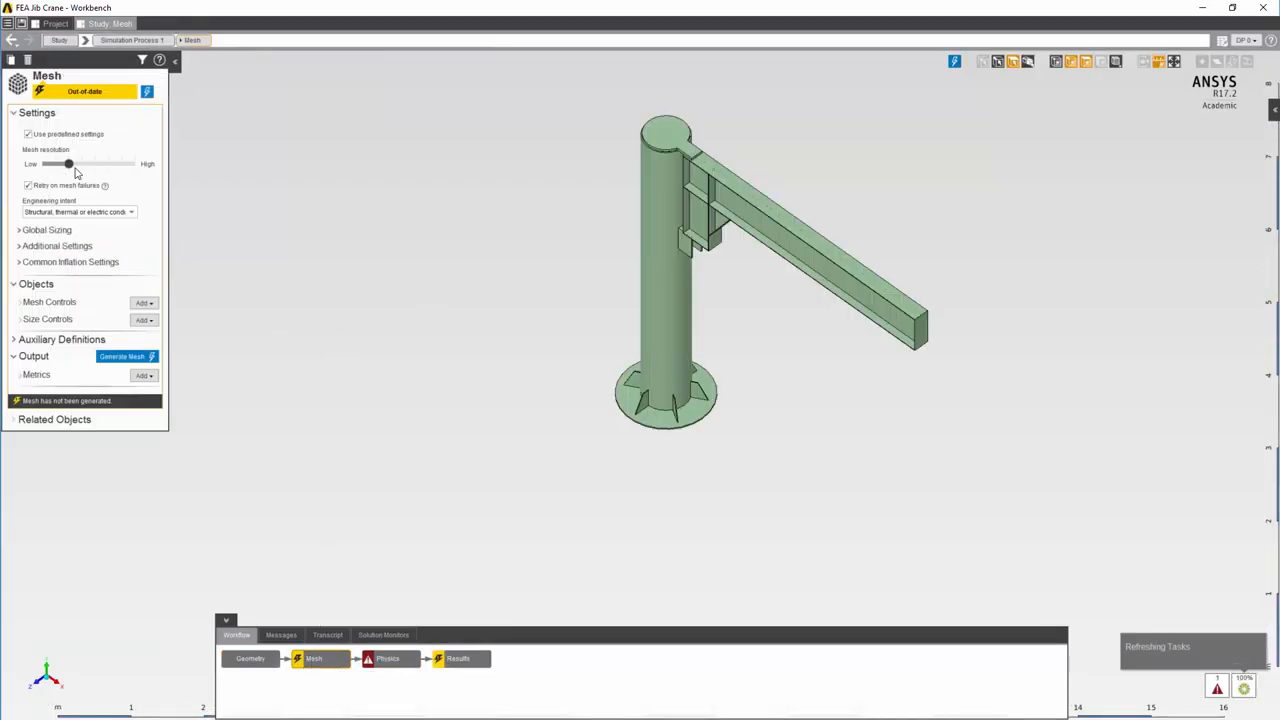
{"action": "left_click_drag", "start_coordinate": [68, 164], "coordinate": [96, 164]}
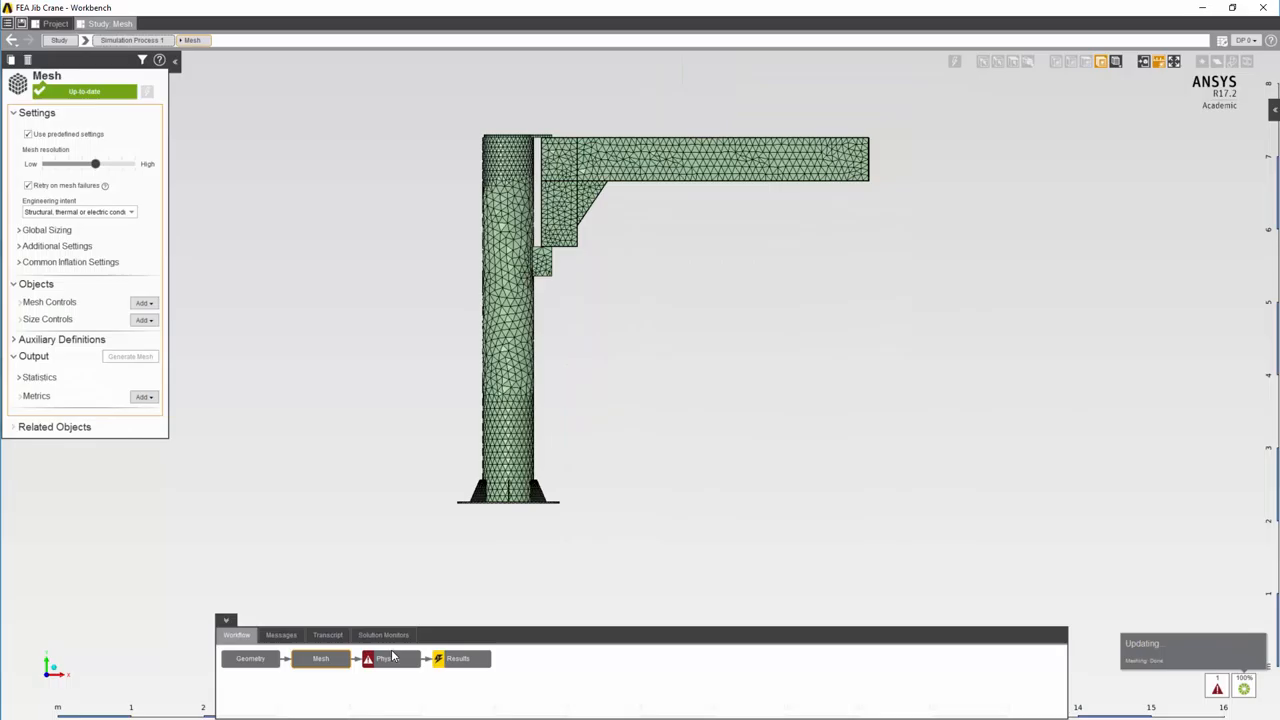
{"action": "left_click", "coordinate": [388, 658]}
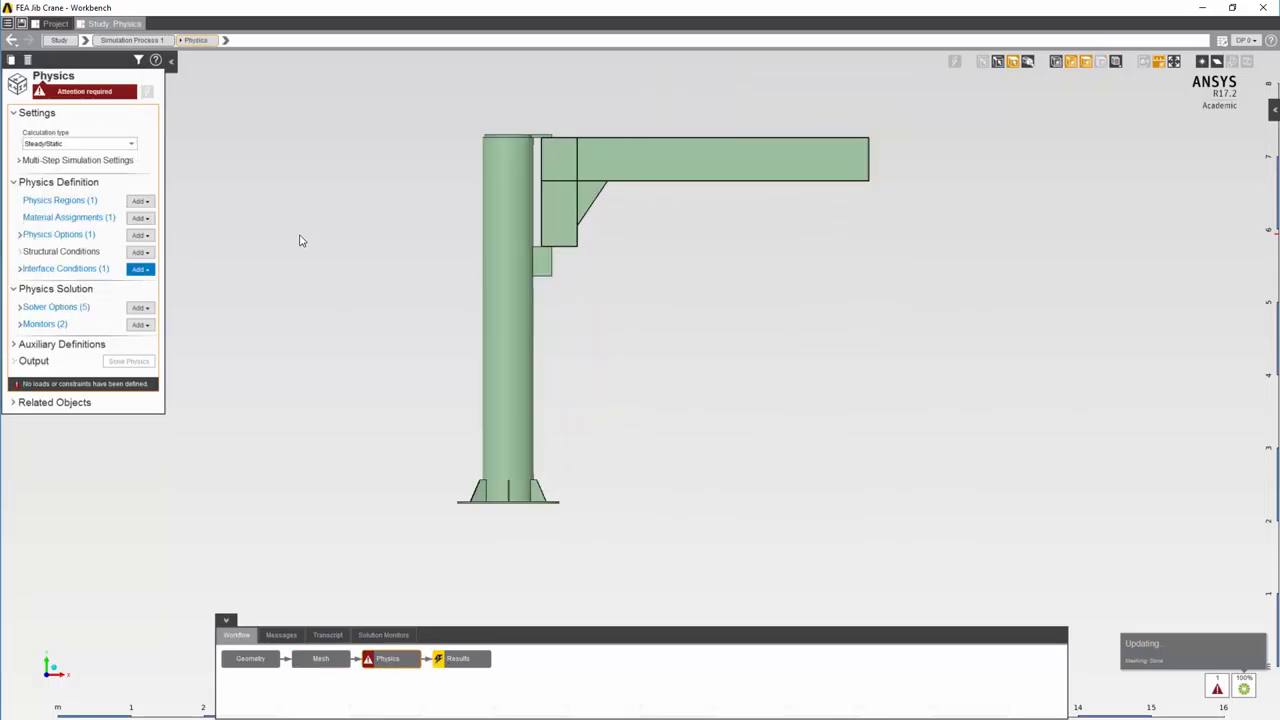
{"action": "left_click", "coordinate": [68, 216]}
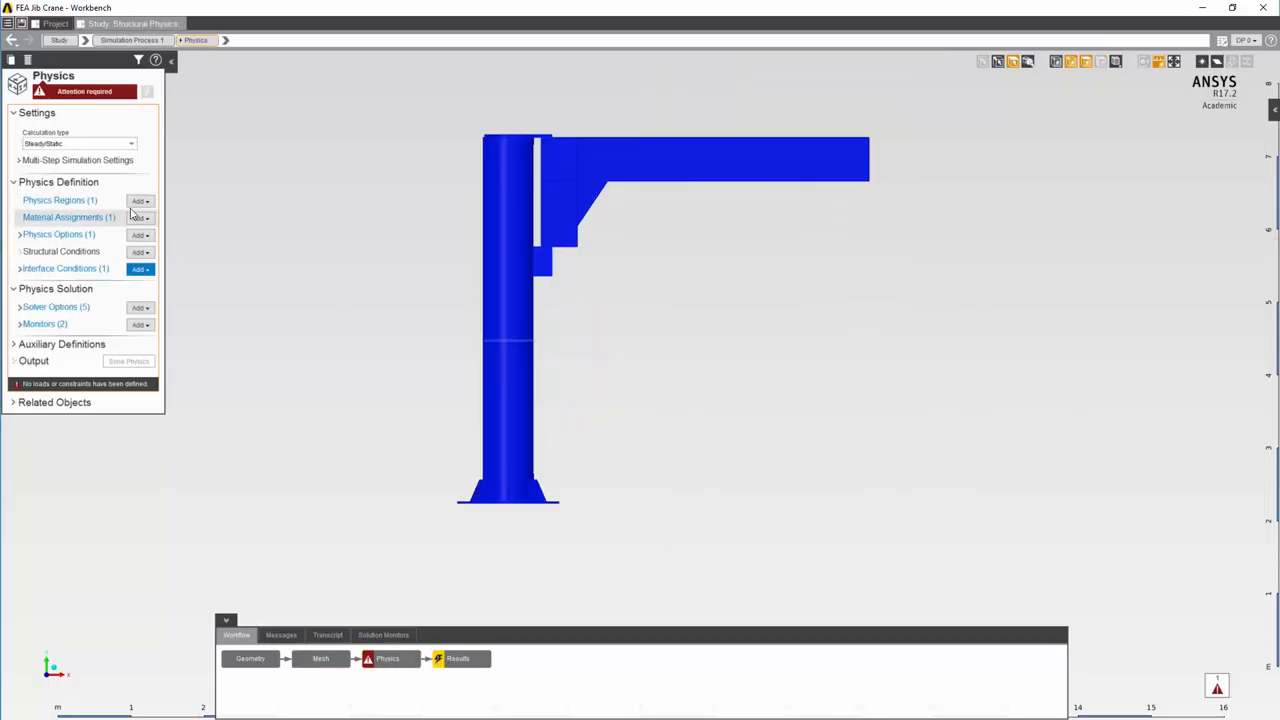
{"action": "left_click", "coordinate": [60, 200]}
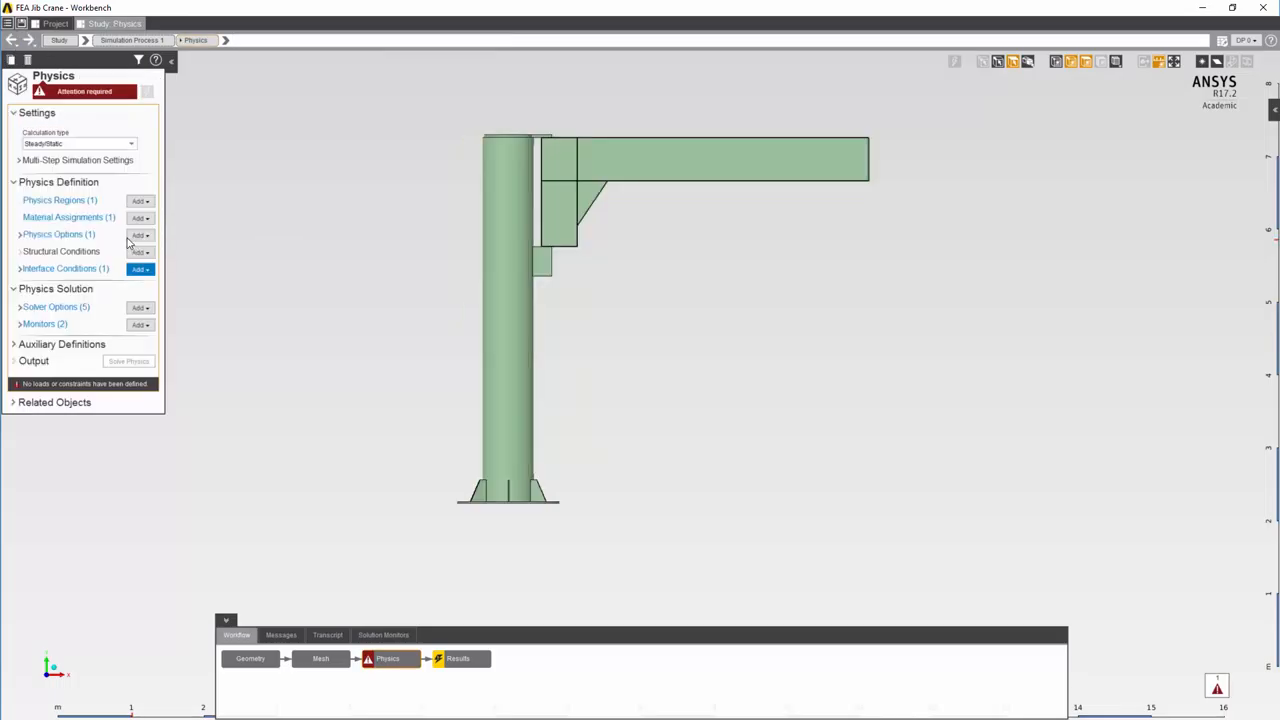
{"action": "left_click", "coordinate": [68, 216]}
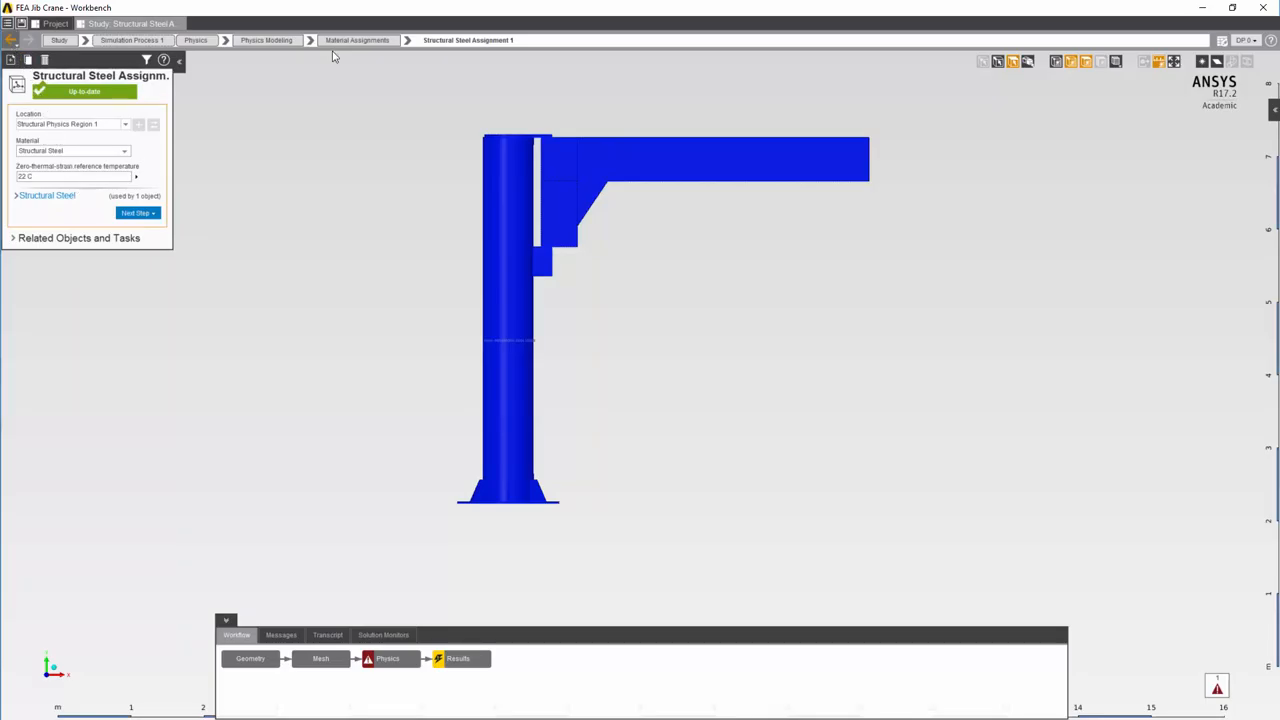
{"action": "left_click", "coordinate": [196, 40]}
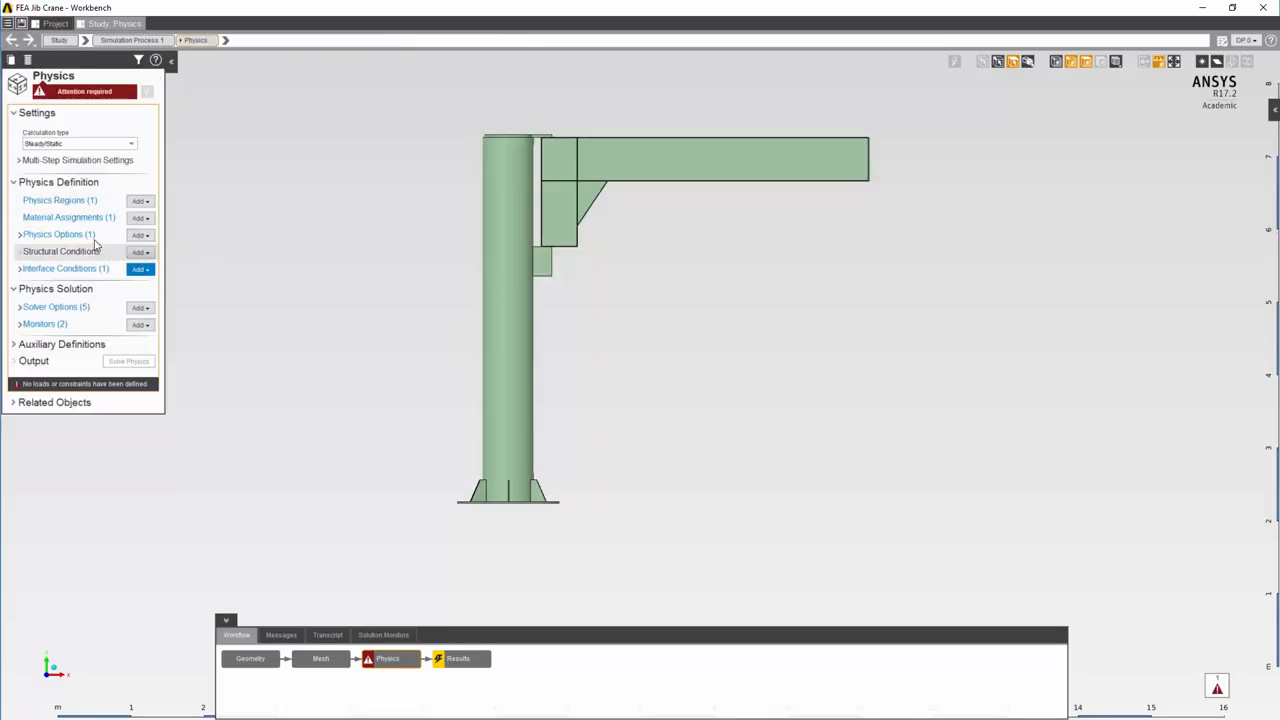
{"action": "left_click", "coordinate": [52, 234]}
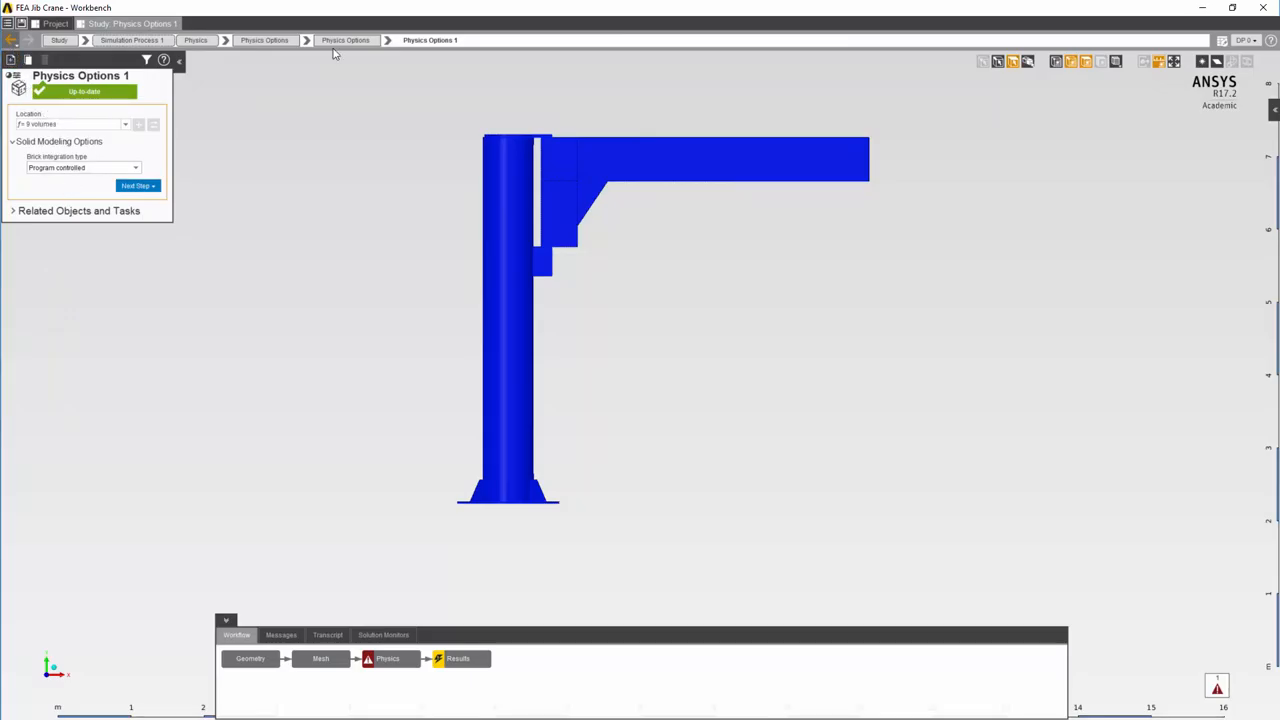
{"action": "left_click", "coordinate": [196, 40]}
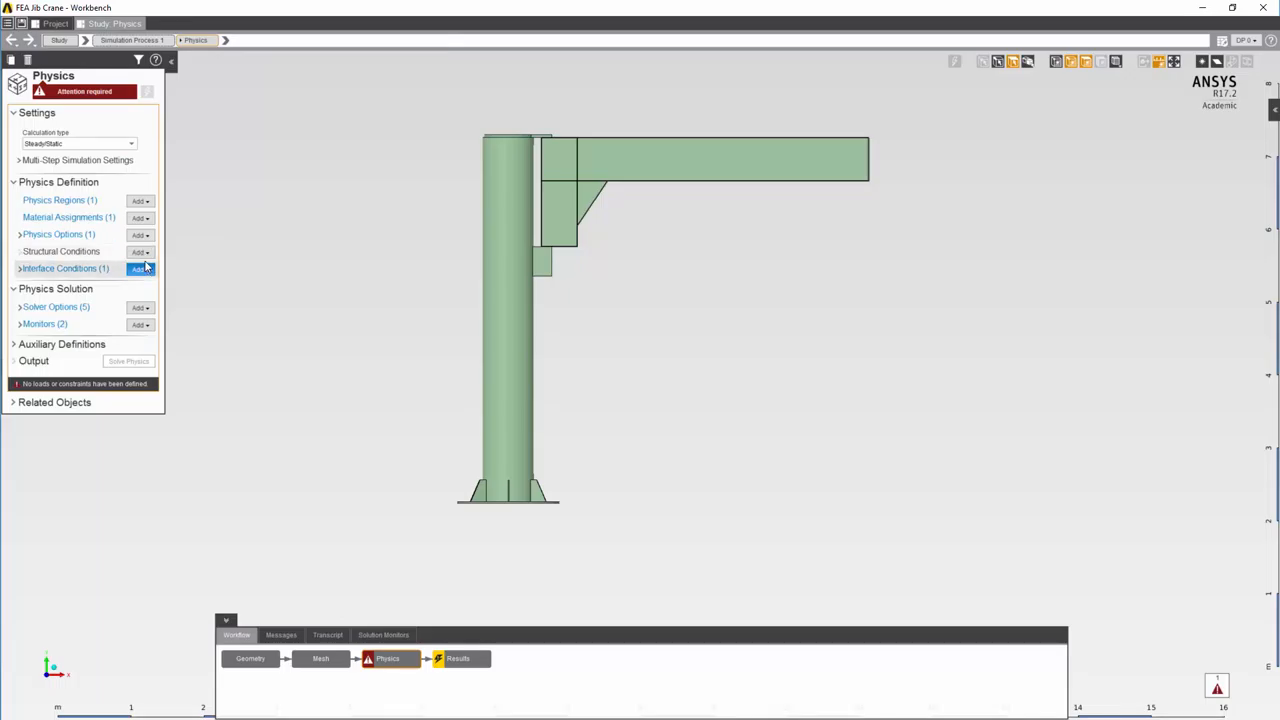
Step: Add a structural condition to the crane from the Structural Conditions list
{"action": "left_click", "coordinate": [140, 252]}
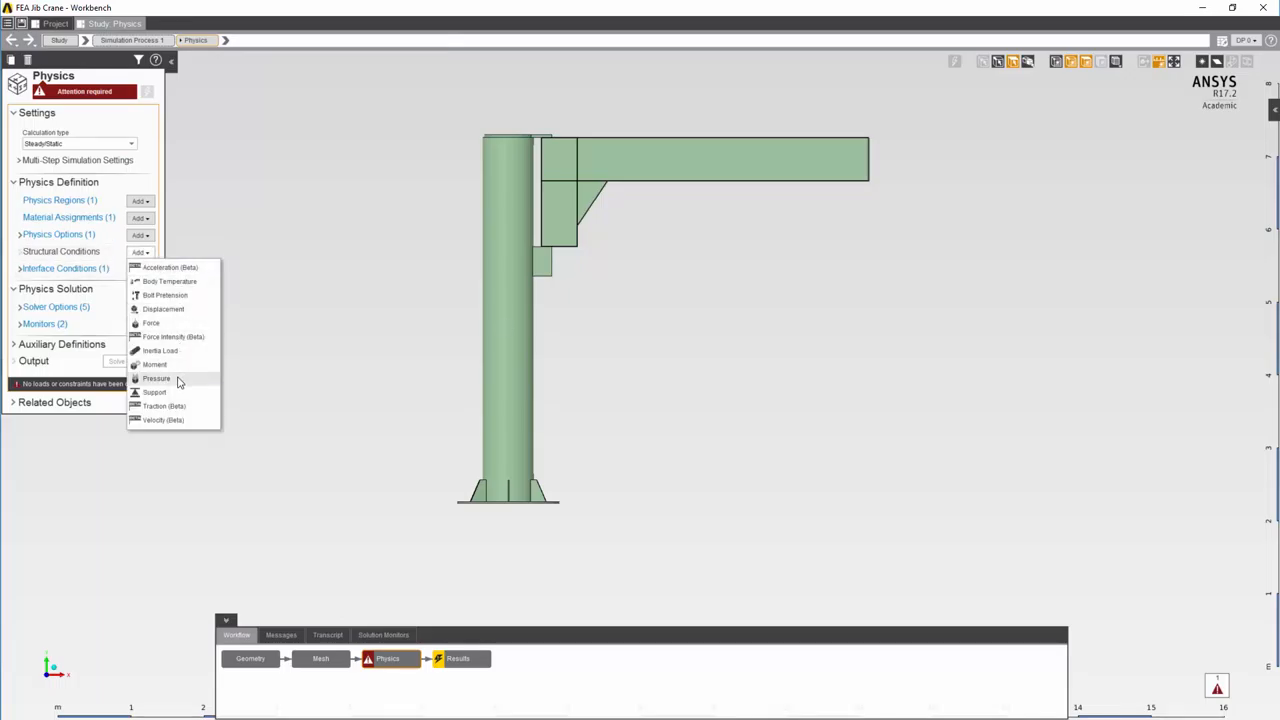
{"action": "left_click", "coordinate": [154, 392]}
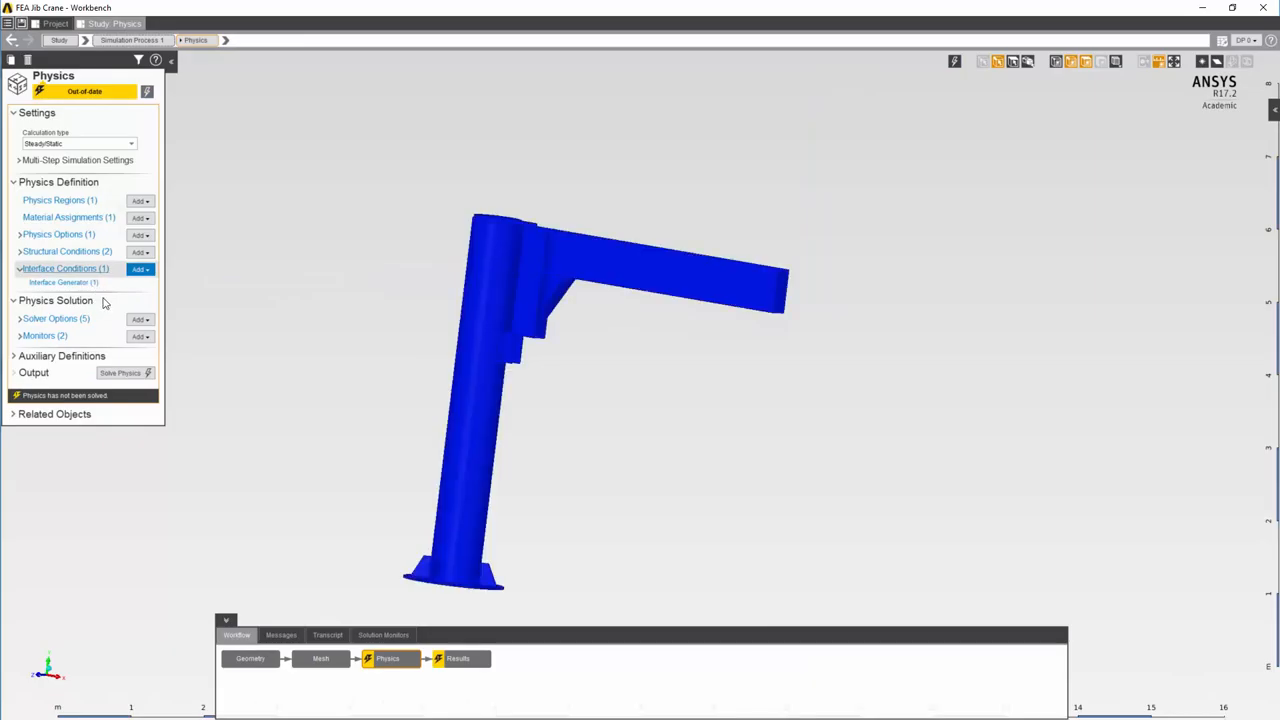
Step: Generate bonded contacts between the crane parts and review Contact 9
{"action": "left_click", "coordinate": [62, 282]}
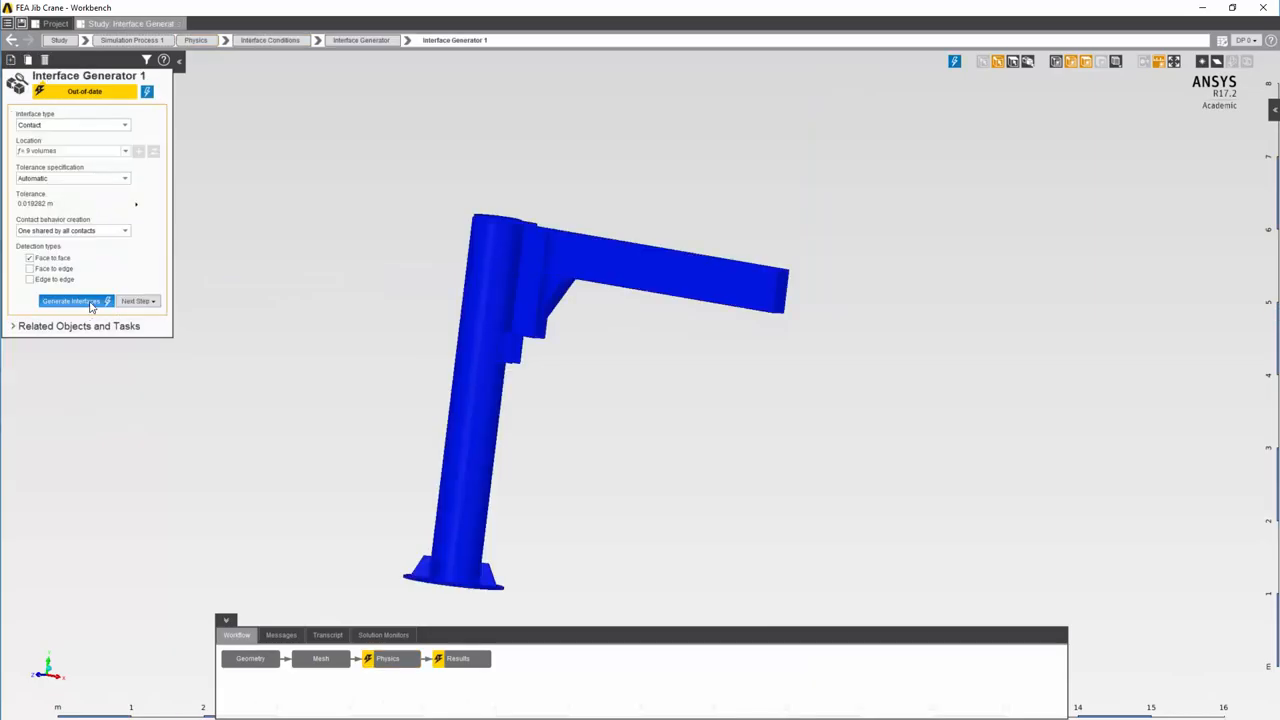
{"action": "left_click", "coordinate": [70, 300]}
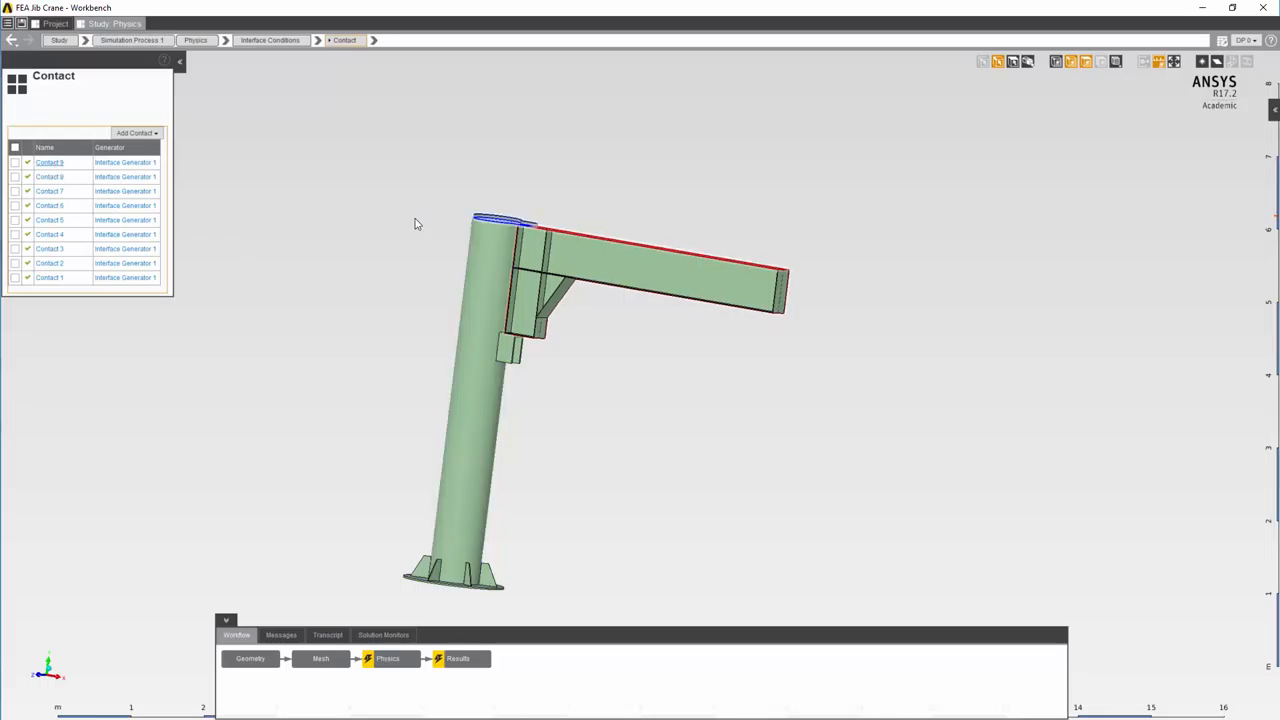
{"action": "left_click", "coordinate": [48, 162]}
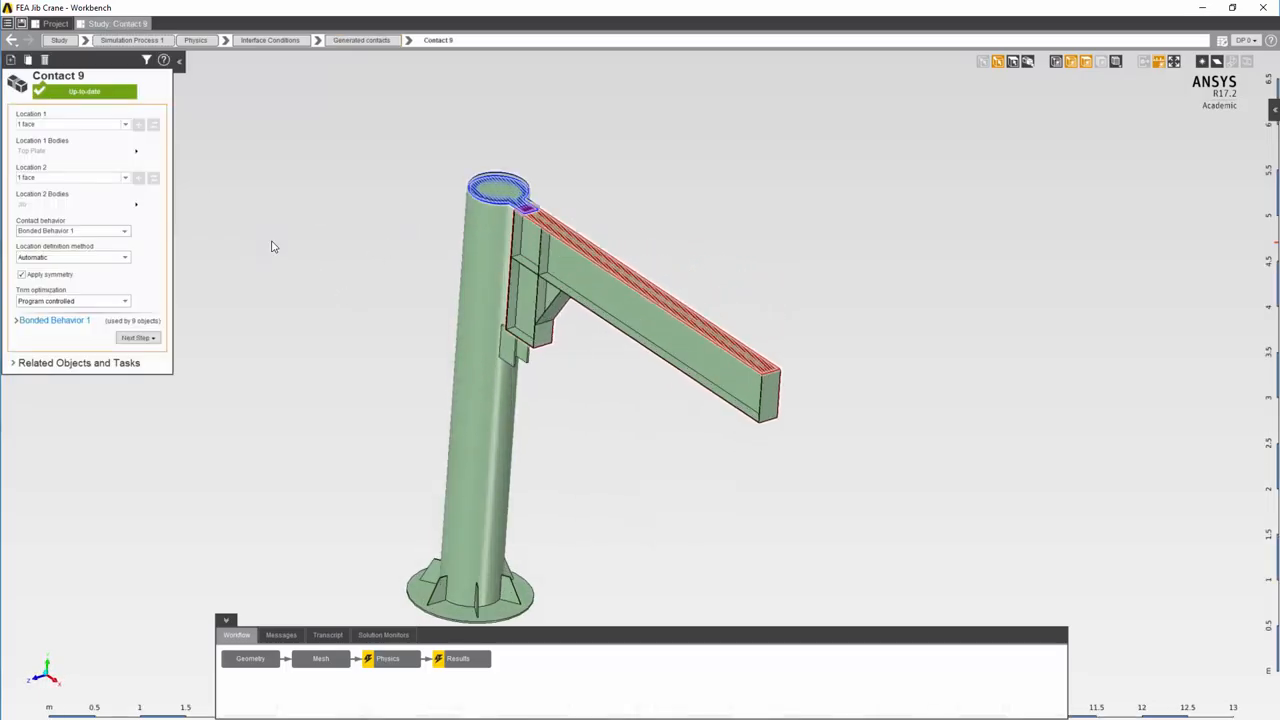
{"action": "left_click", "coordinate": [72, 124]}
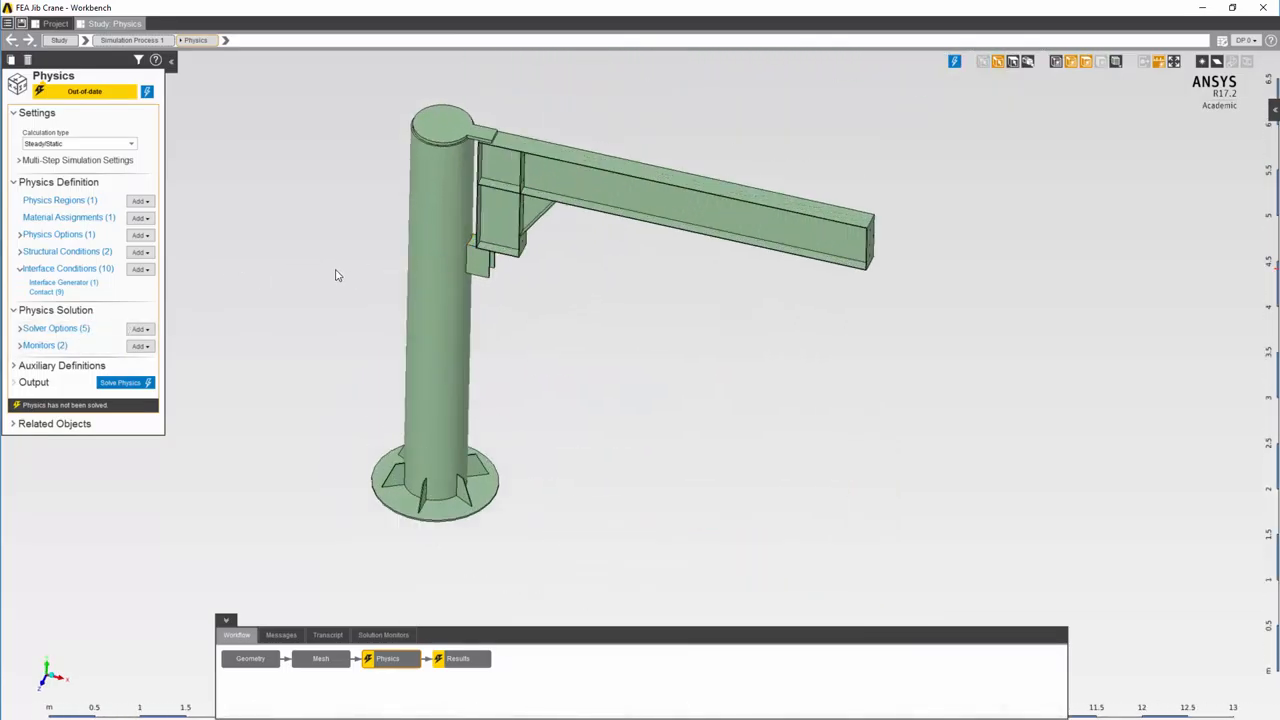
Step: Solve the crane physics and bring up the Results task
{"action": "left_click", "coordinate": [120, 382]}
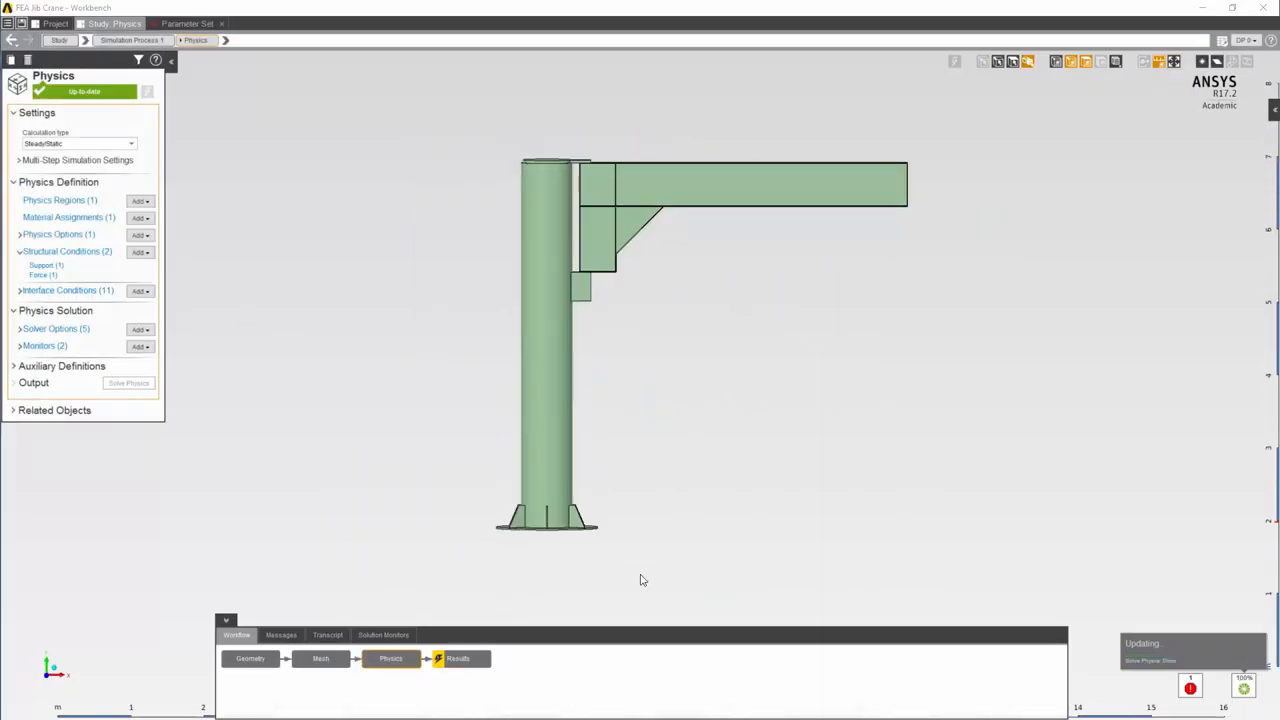
{"action": "left_click", "coordinate": [456, 658]}
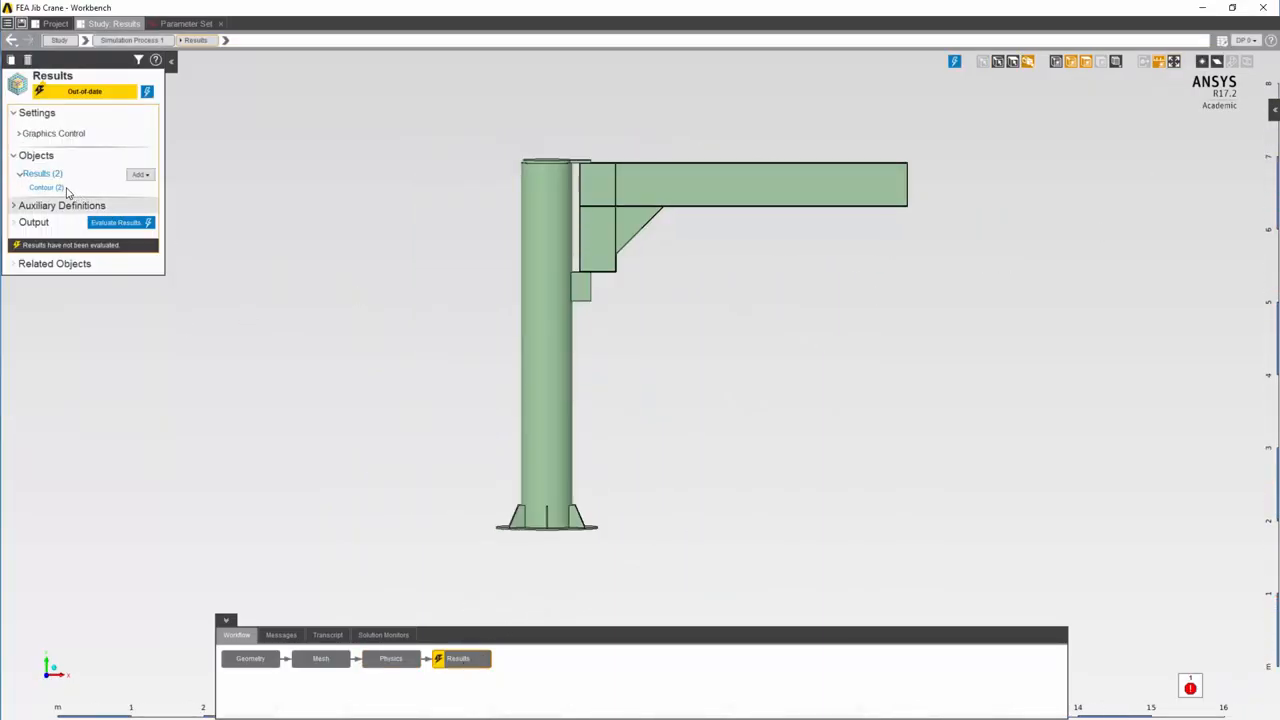
Step: Evaluate the Equivalent Stress contour over the whole crane, peaking near 171 MPa
{"action": "double_click", "coordinate": [46, 188]}
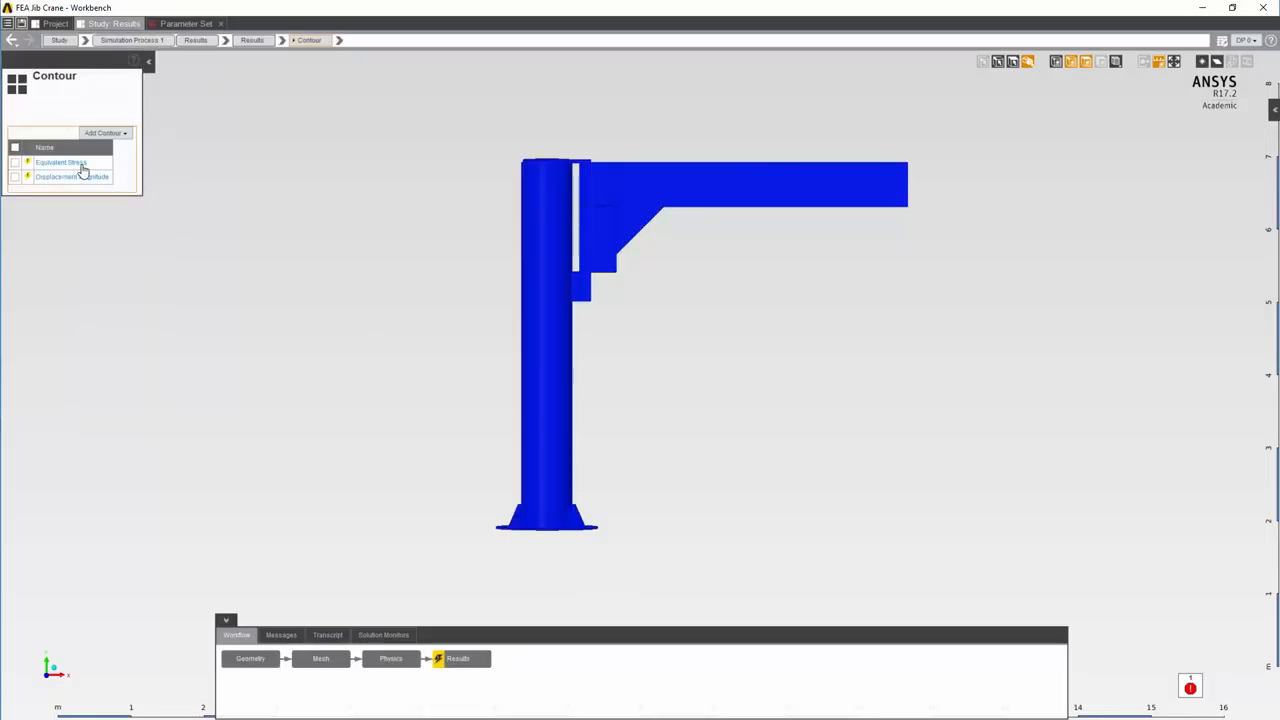
{"action": "left_click", "coordinate": [60, 162]}
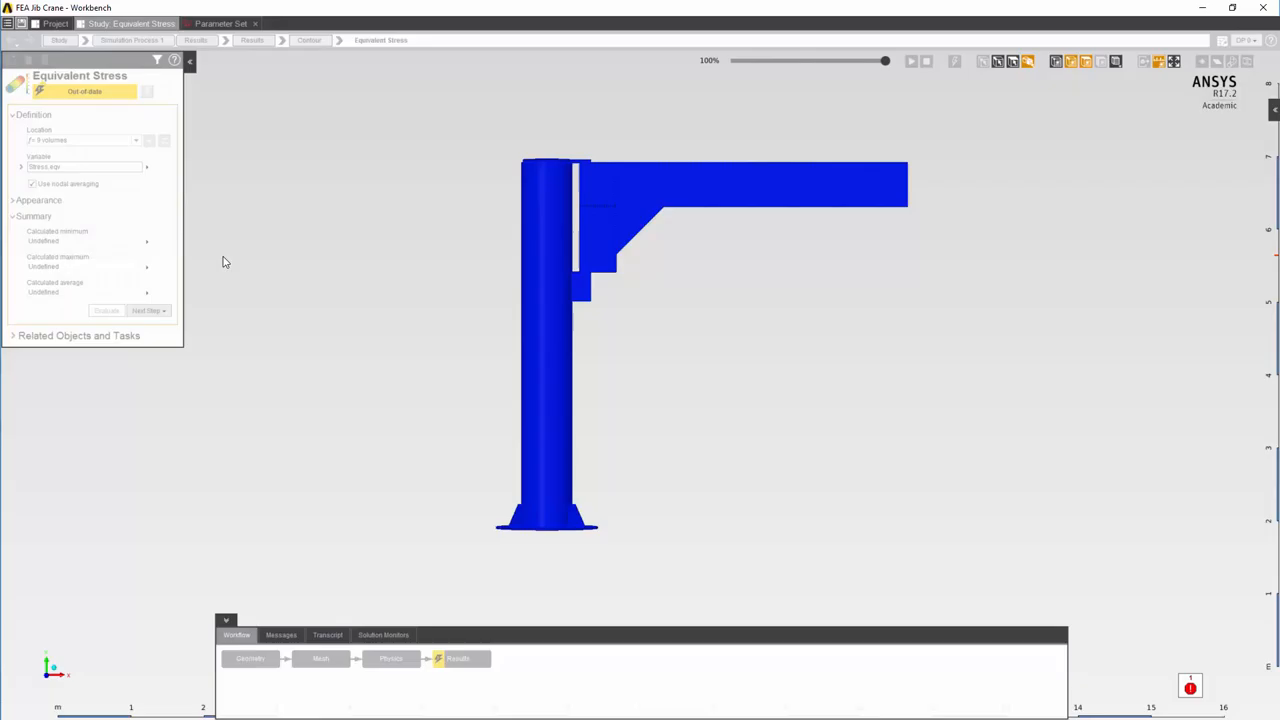
{"action": "left_click", "coordinate": [106, 310]}
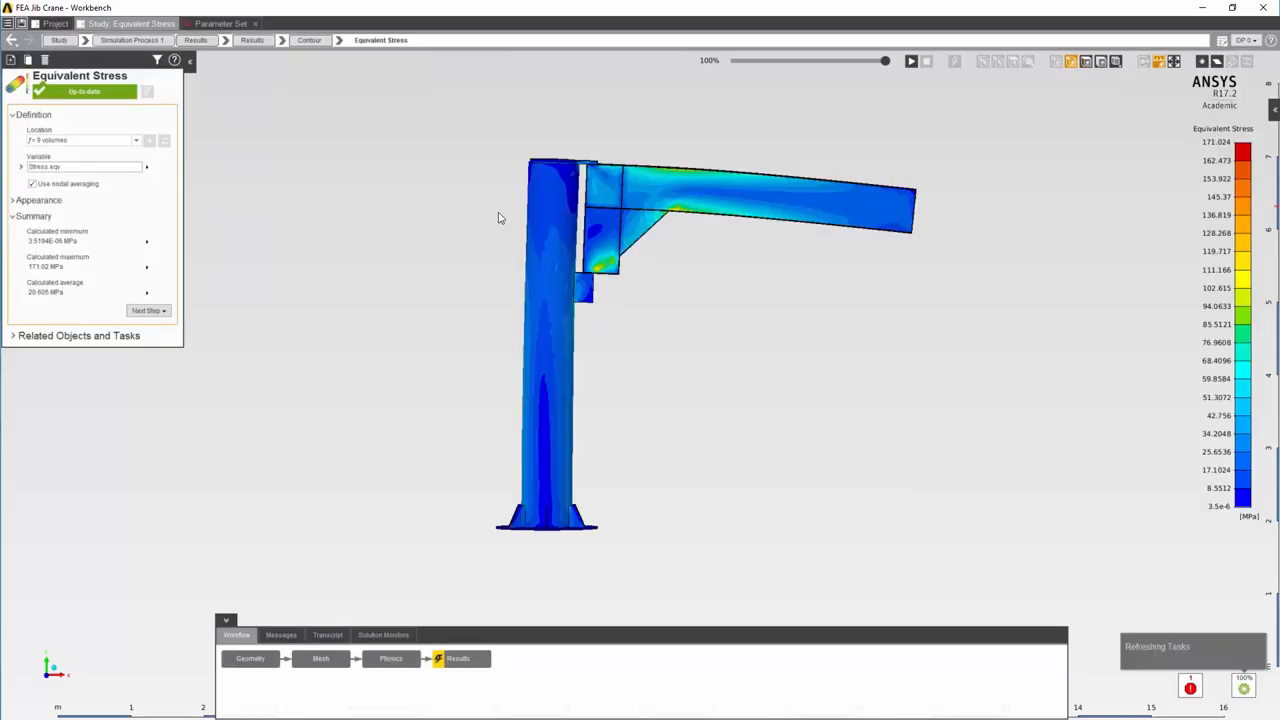
{"action": "mouse_move", "coordinate": [436, 264]}
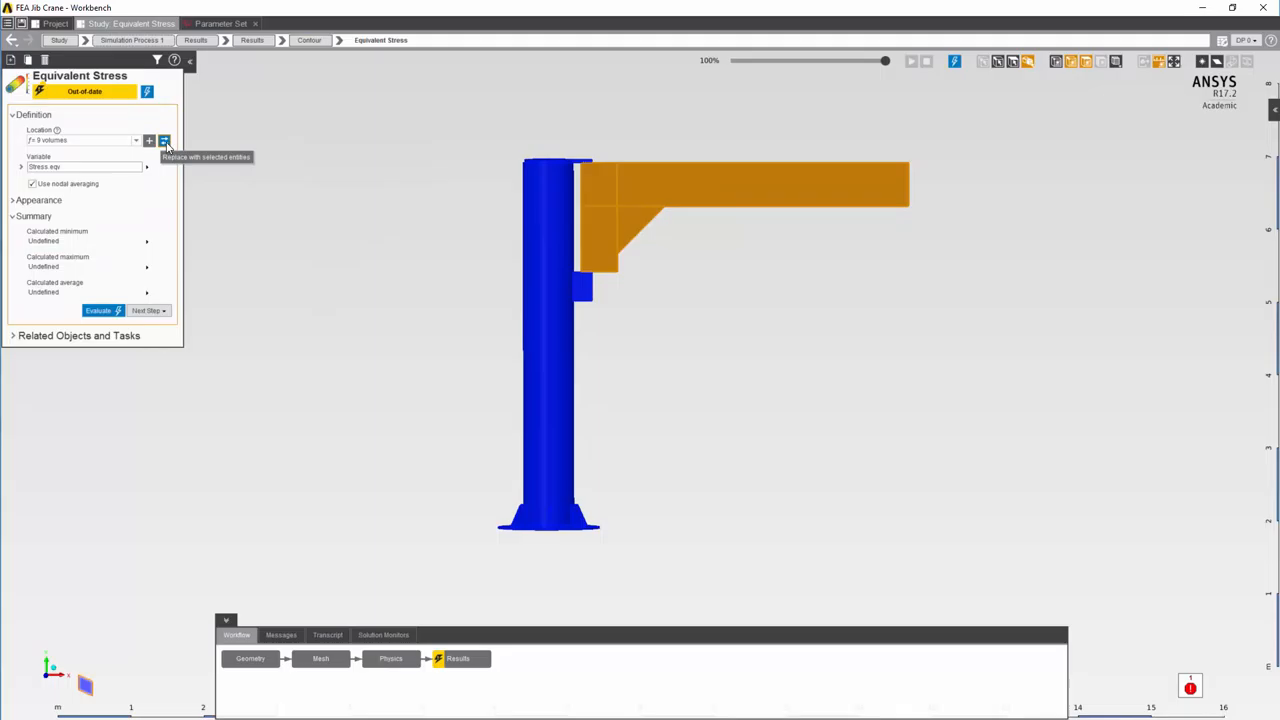
Step: Restrict equivalent stress to the jib volumes (~155 MPa max) and show its Appearance and Summary
{"action": "left_click", "coordinate": [164, 140]}
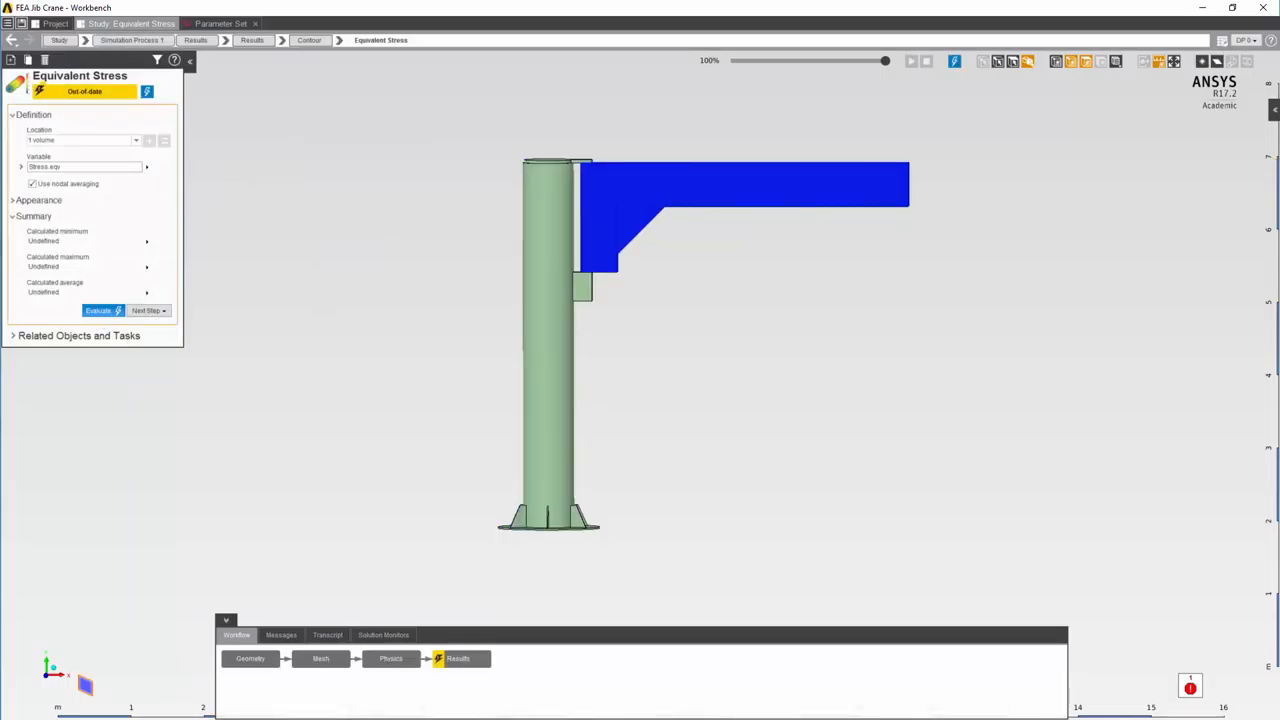
{"action": "left_click", "coordinate": [98, 310]}
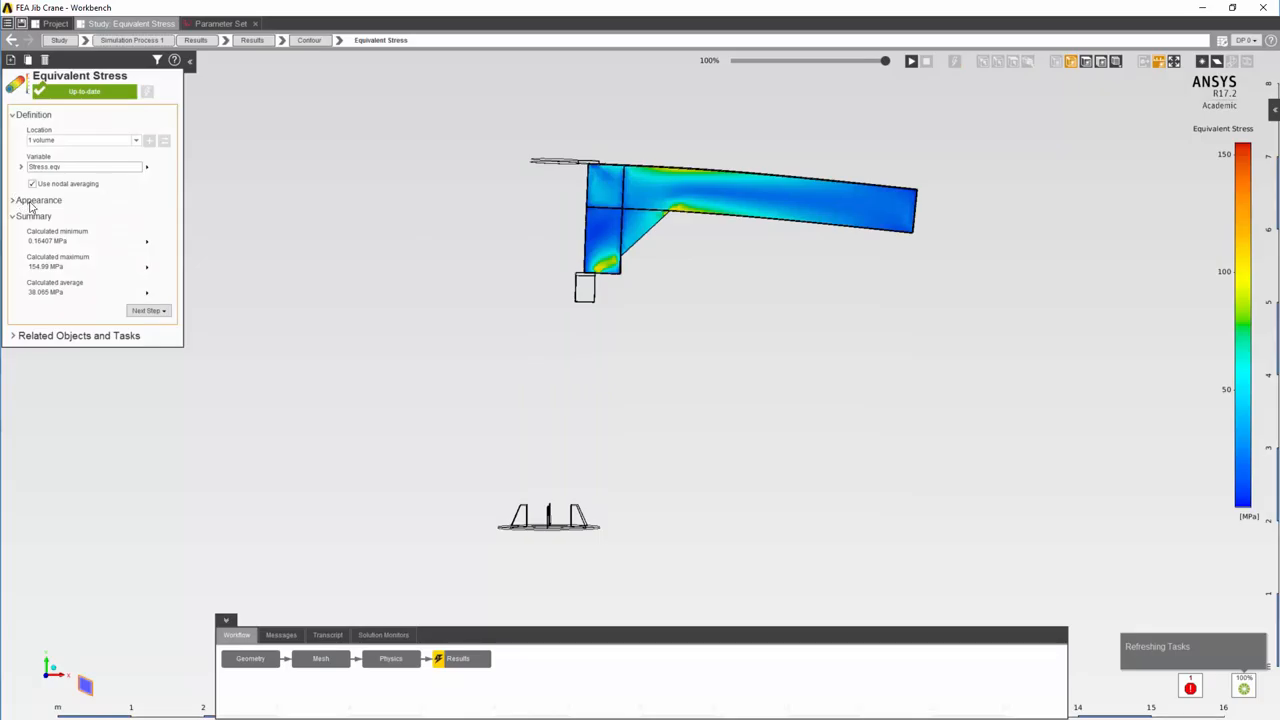
{"action": "left_click", "coordinate": [40, 200]}
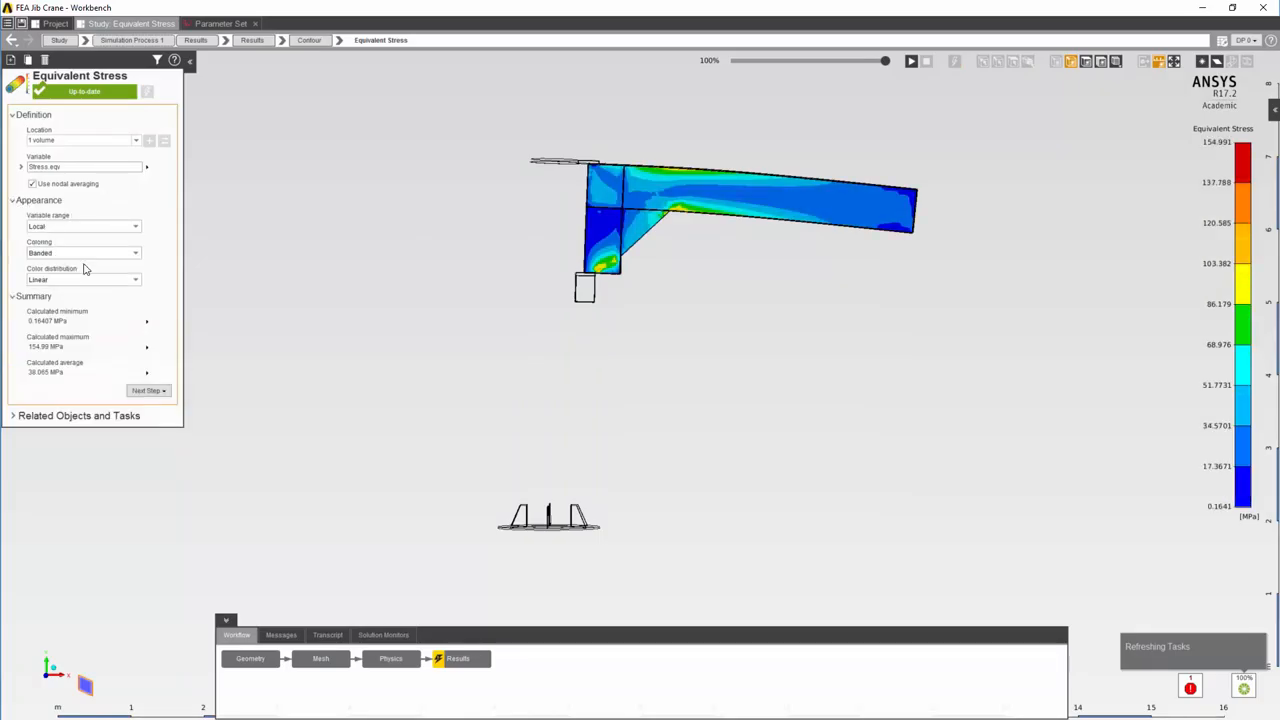
{"action": "left_click", "coordinate": [38, 200]}
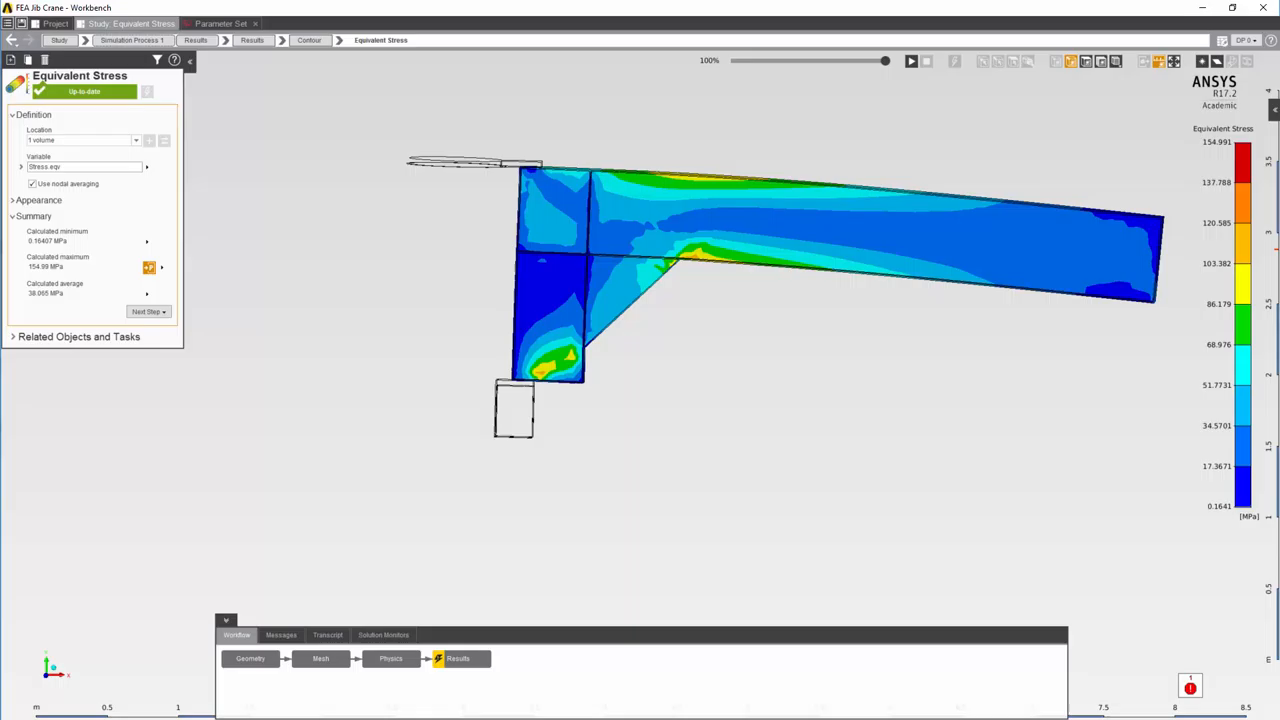
{"action": "mouse_move", "coordinate": [476, 686]}
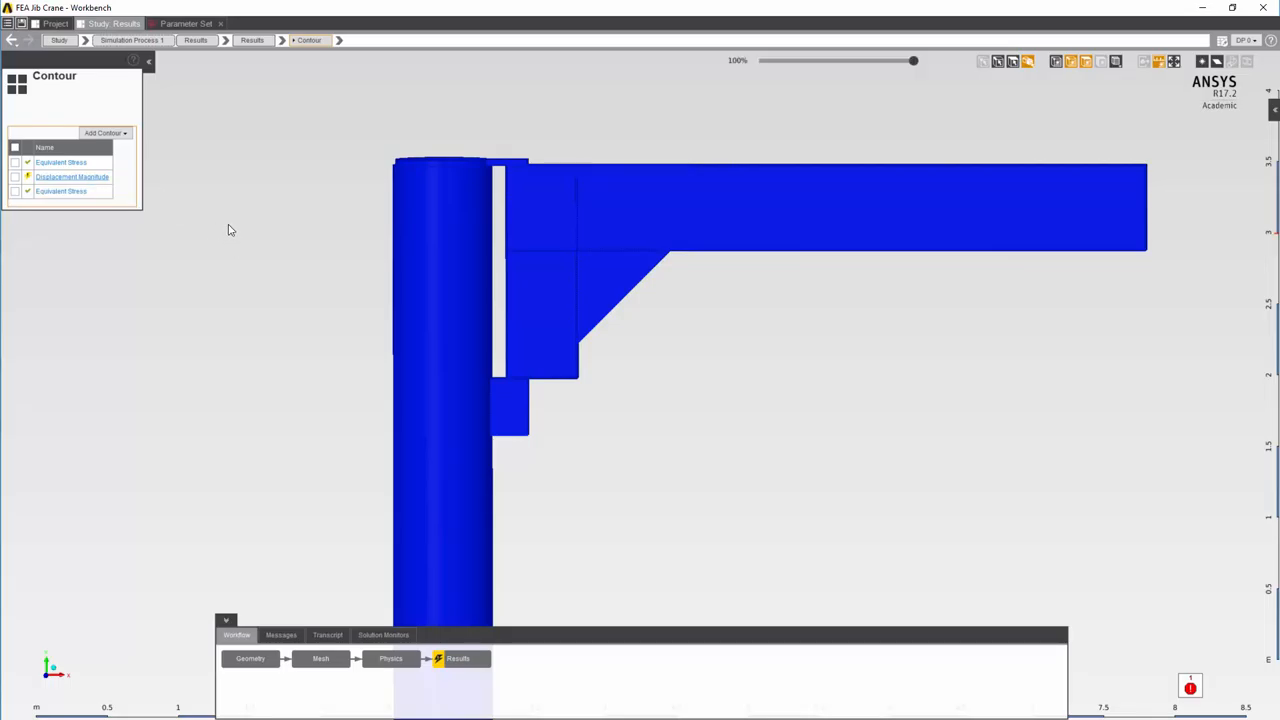
Step: Evaluate the Displacement Magnitude contour, about 24 mm at the jib tip
{"action": "left_click", "coordinate": [72, 176]}
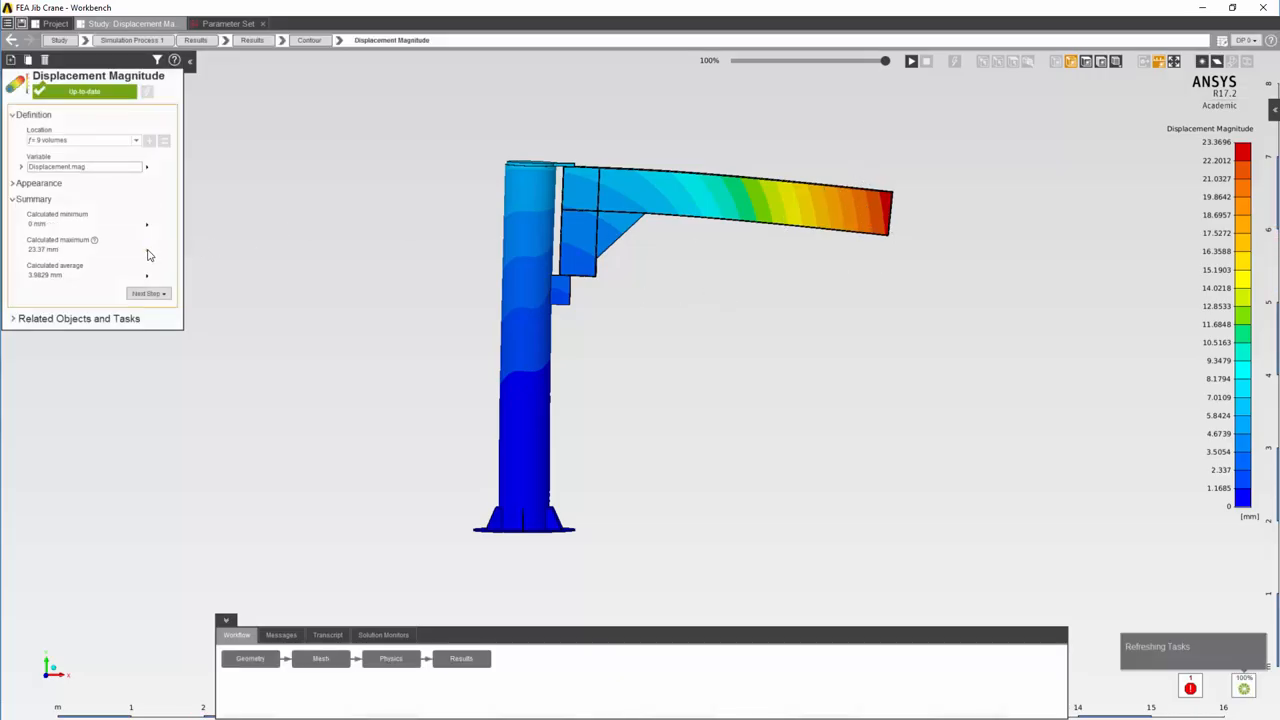
{"action": "mouse_move", "coordinate": [162, 252]}
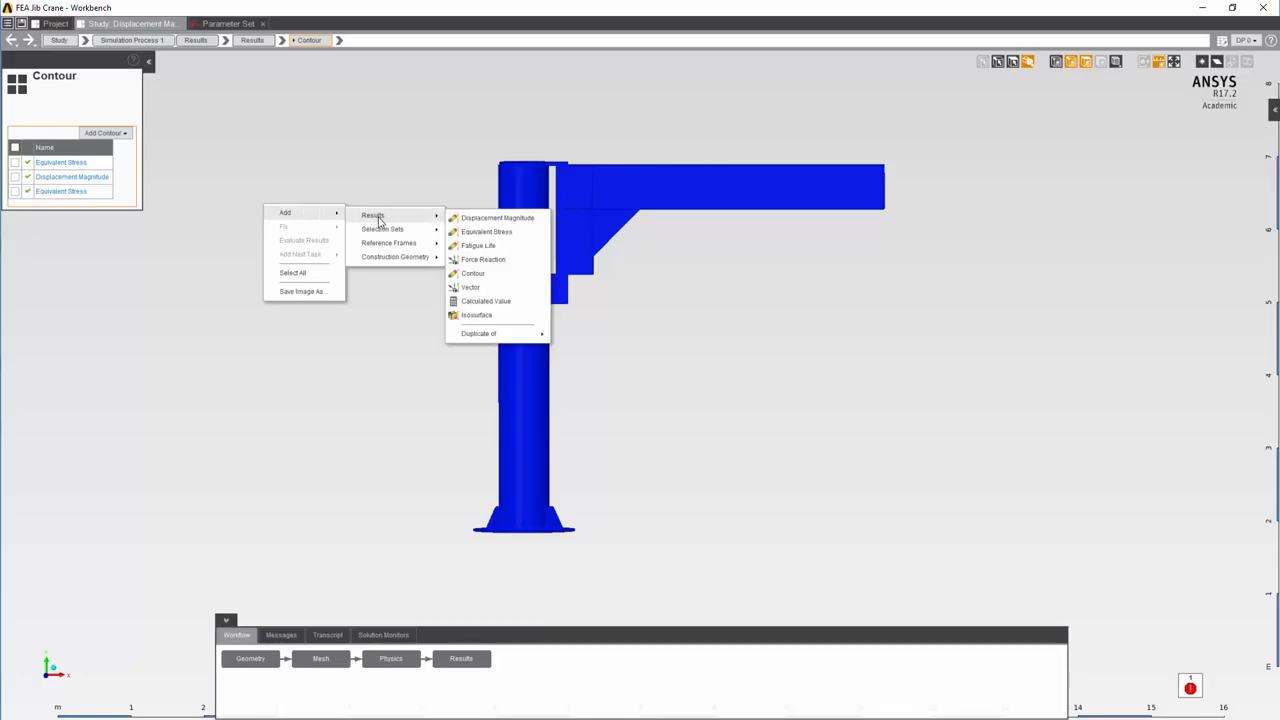
Step: Add a Calculated Value result with Mass as the function, giving 2537.8 kg
{"action": "left_click", "coordinate": [300, 268]}
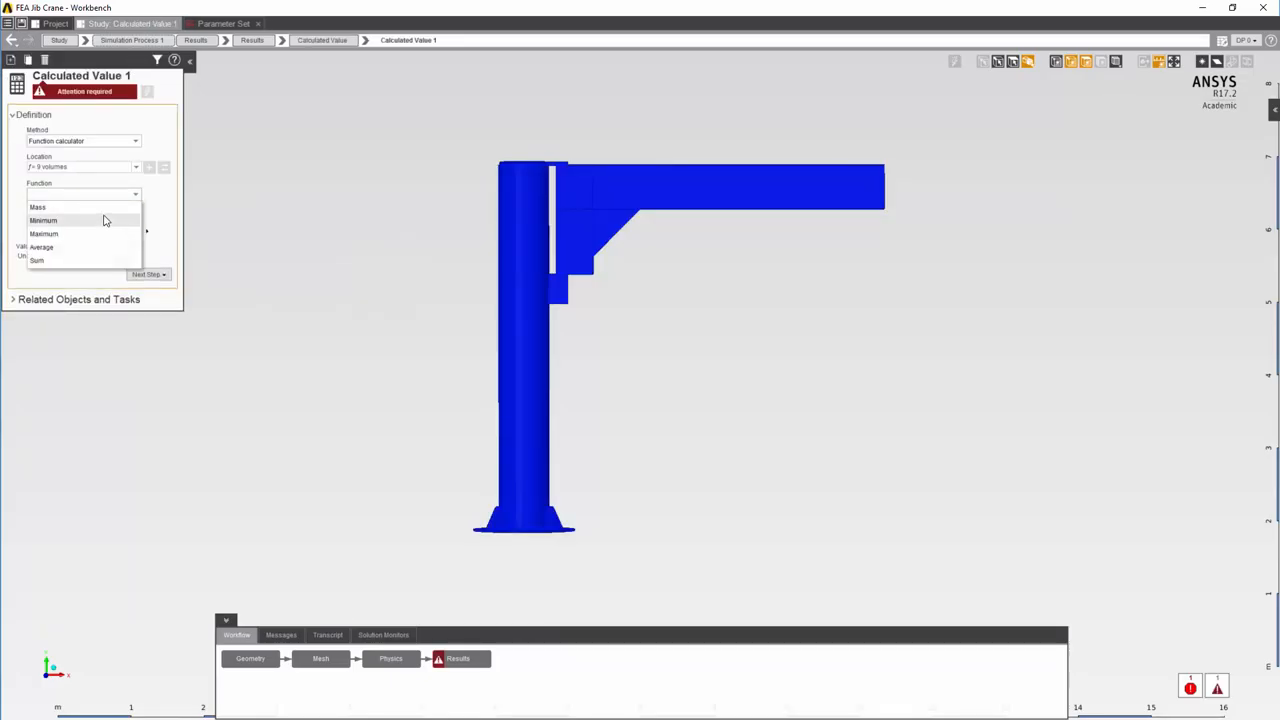
{"action": "left_click", "coordinate": [38, 206]}
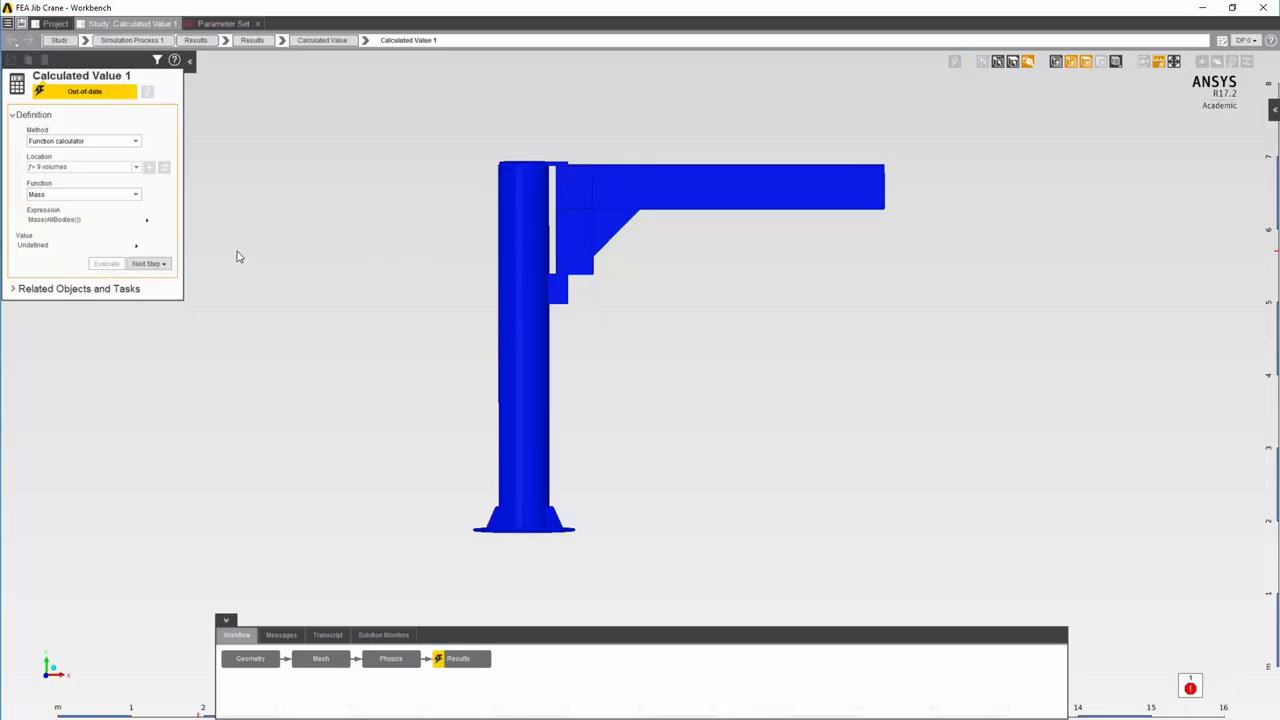
{"action": "left_click", "coordinate": [106, 264]}
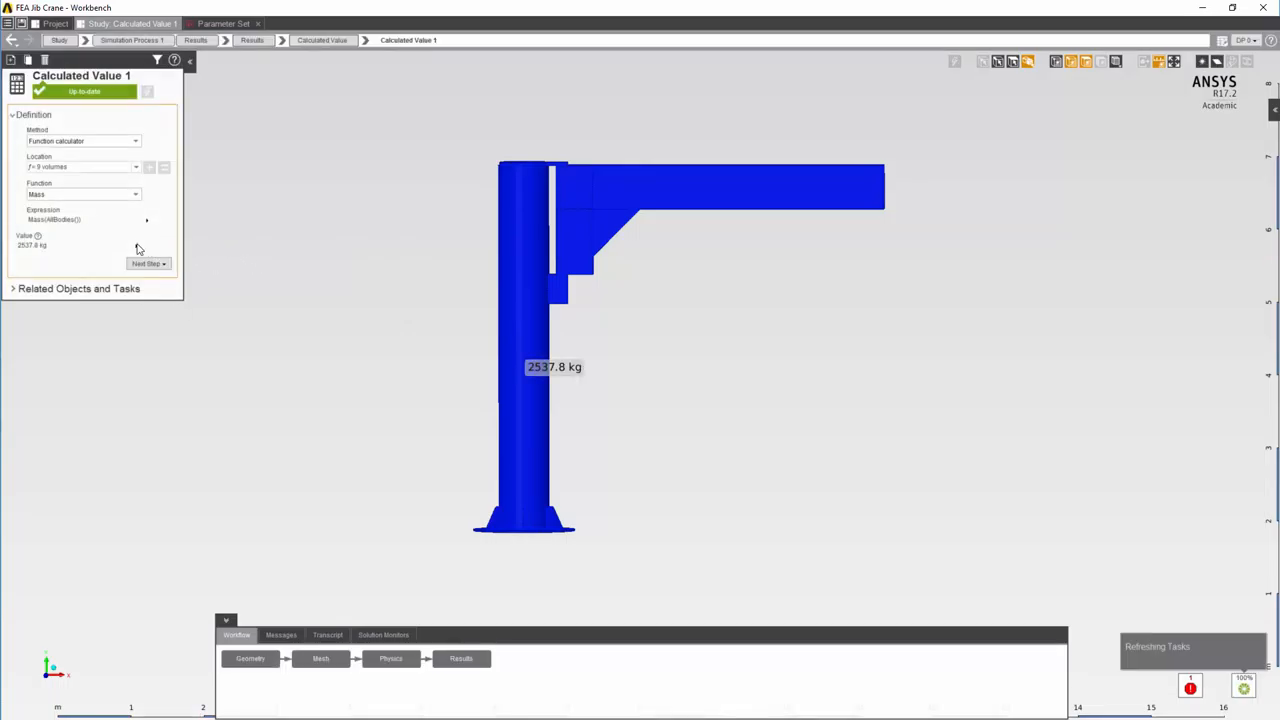